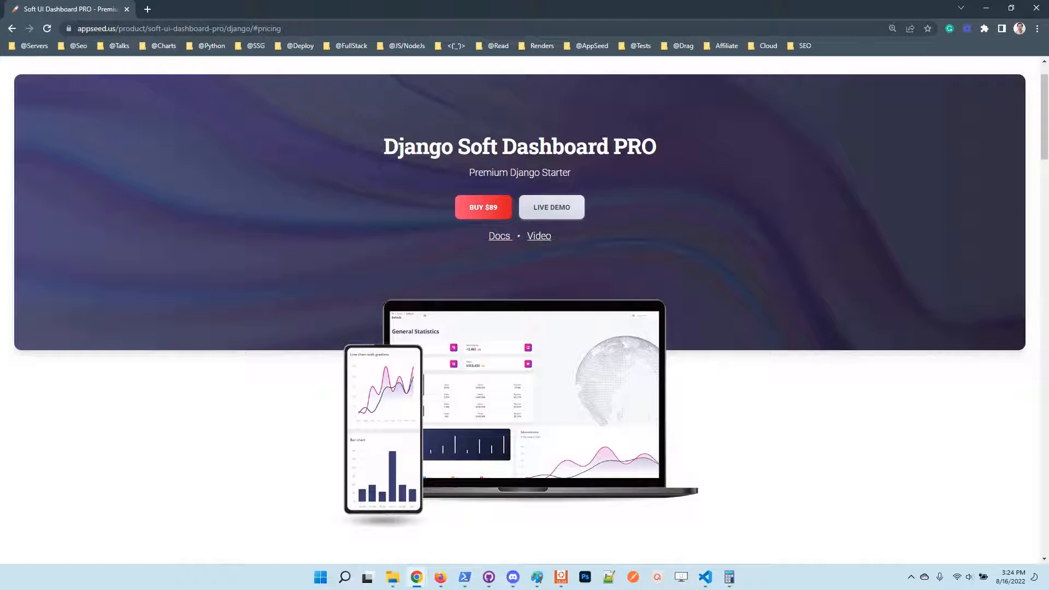
{"action": "mouse_move", "coordinate": [767, 383]}
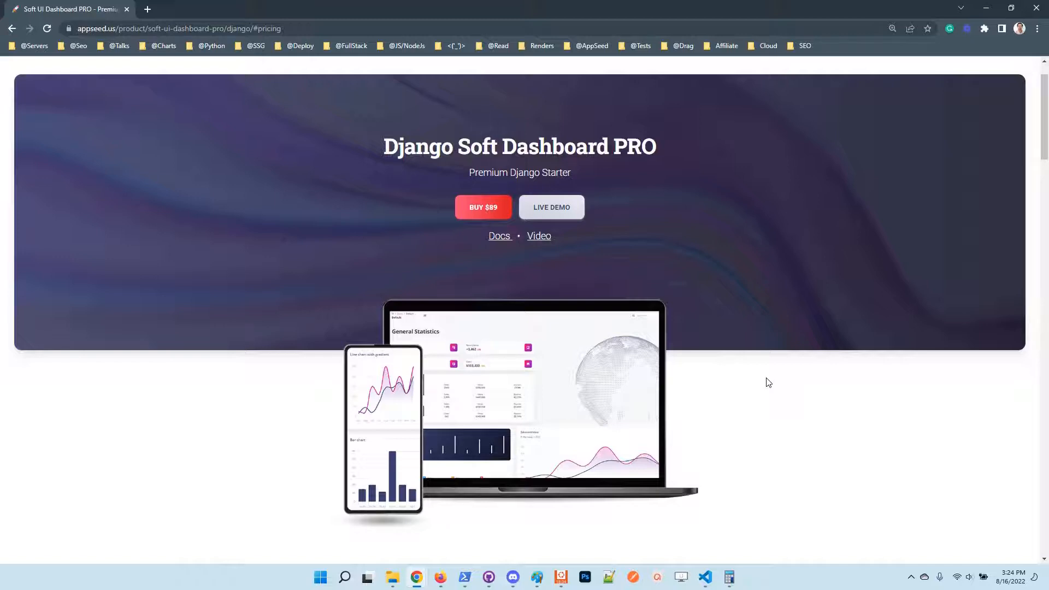
{"action": "mouse_move", "coordinate": [566, 213]}
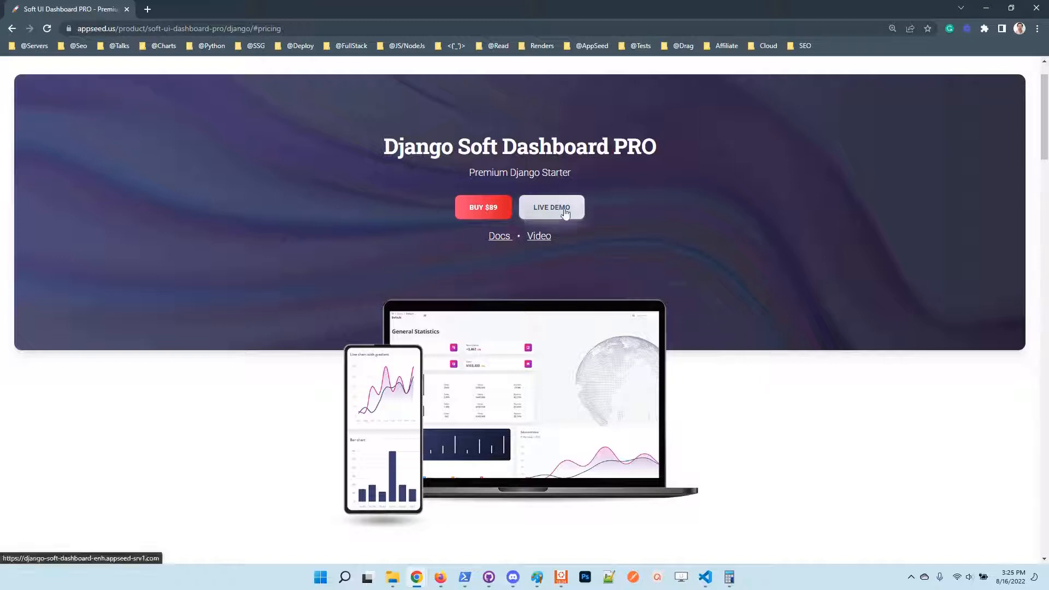
Step: Launch the live demo, review the listed admin/test credentials and sign in as admin
{"action": "left_click", "coordinate": [550, 207]}
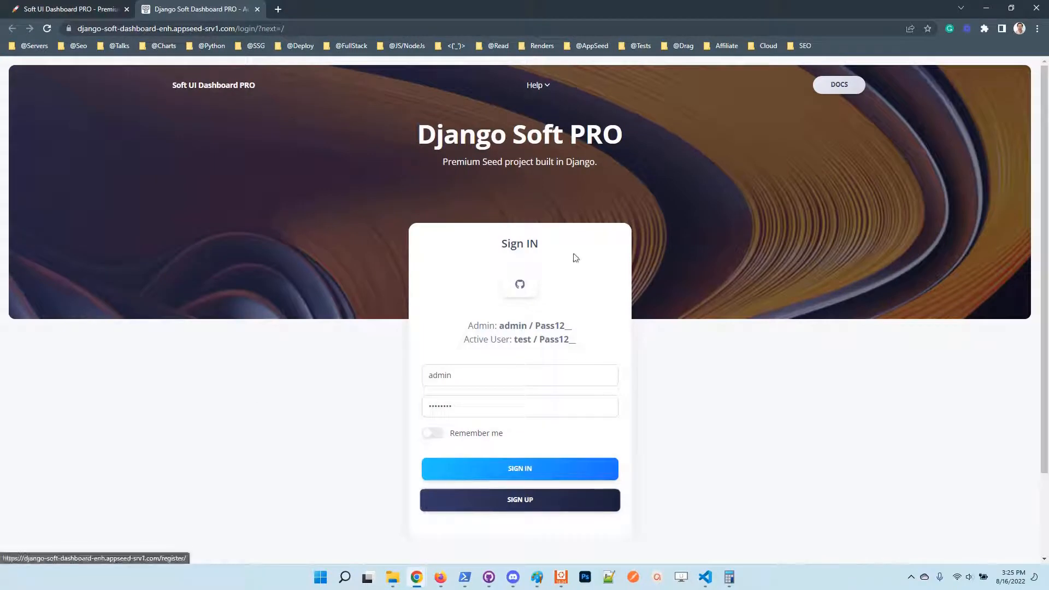
{"action": "double_click", "coordinate": [514, 326]}
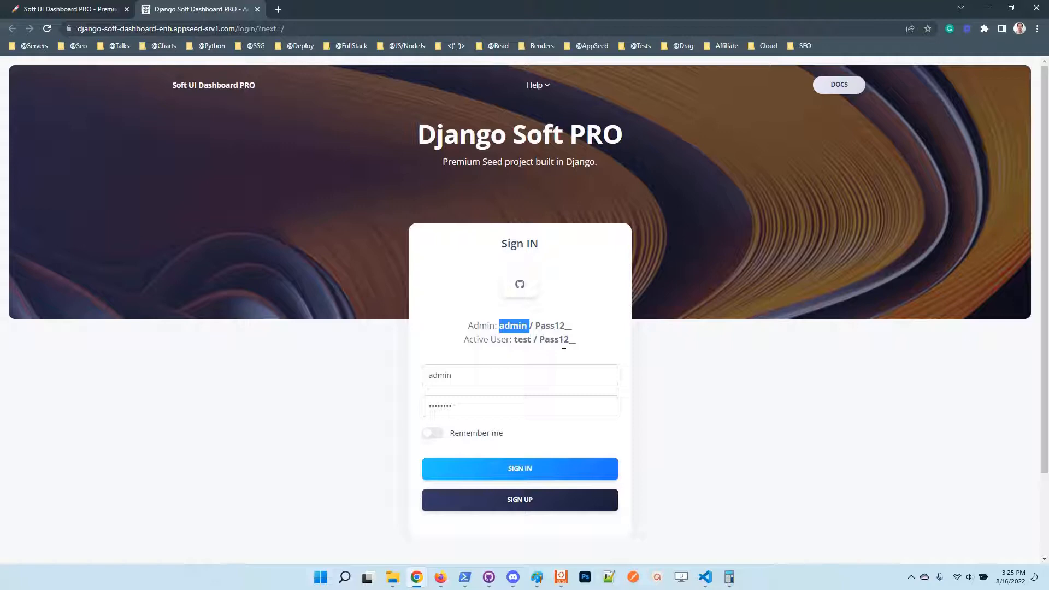
{"action": "double_click", "coordinate": [522, 339]}
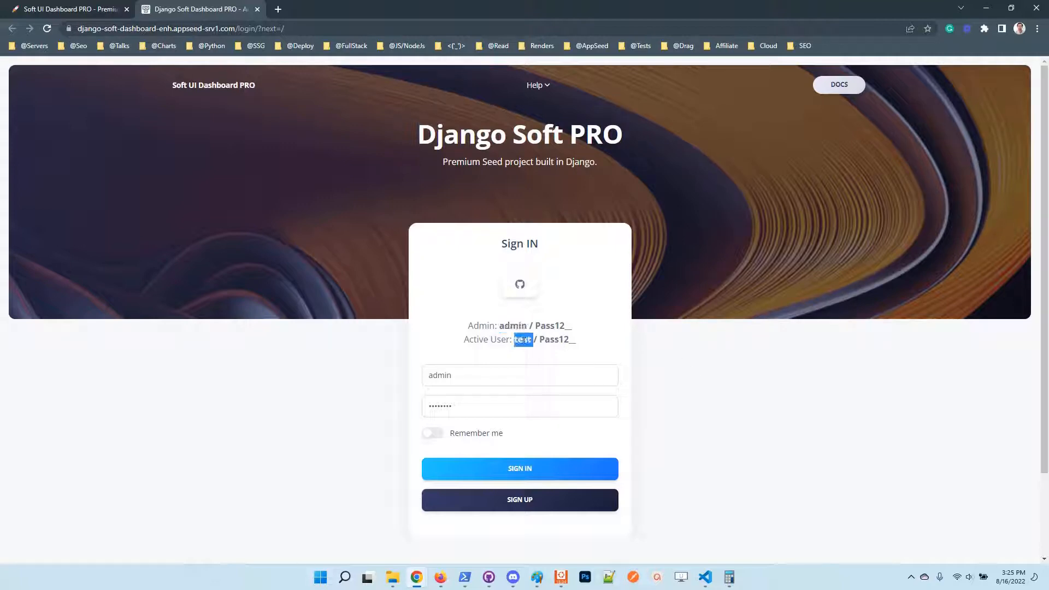
{"action": "mouse_move", "coordinate": [265, 405]}
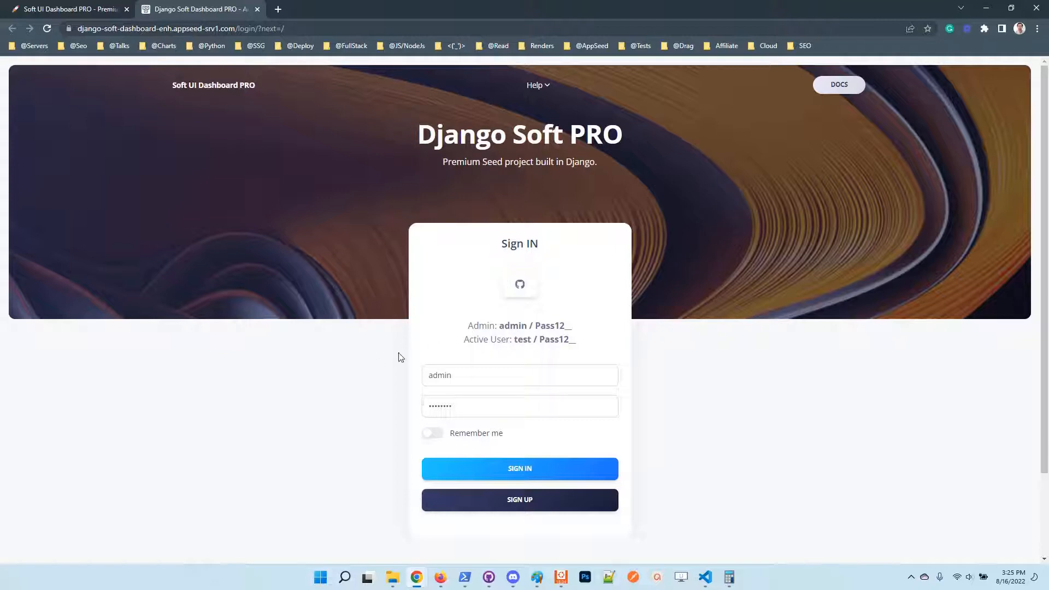
{"action": "left_click", "coordinate": [520, 467]}
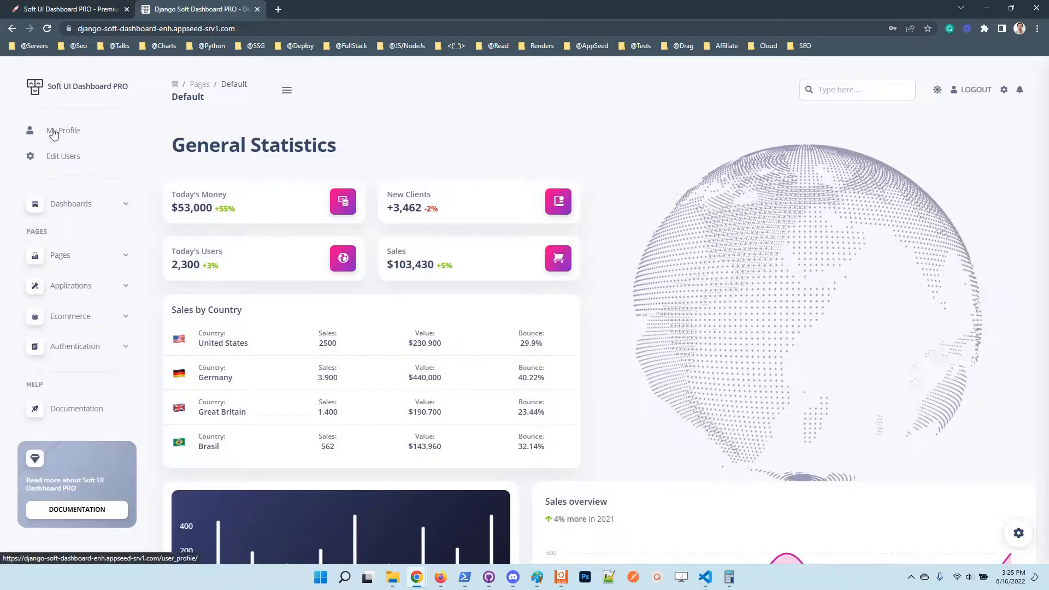
Step: Review the admin profile's basic info, password change and account deletion sections
{"action": "left_click", "coordinate": [64, 131]}
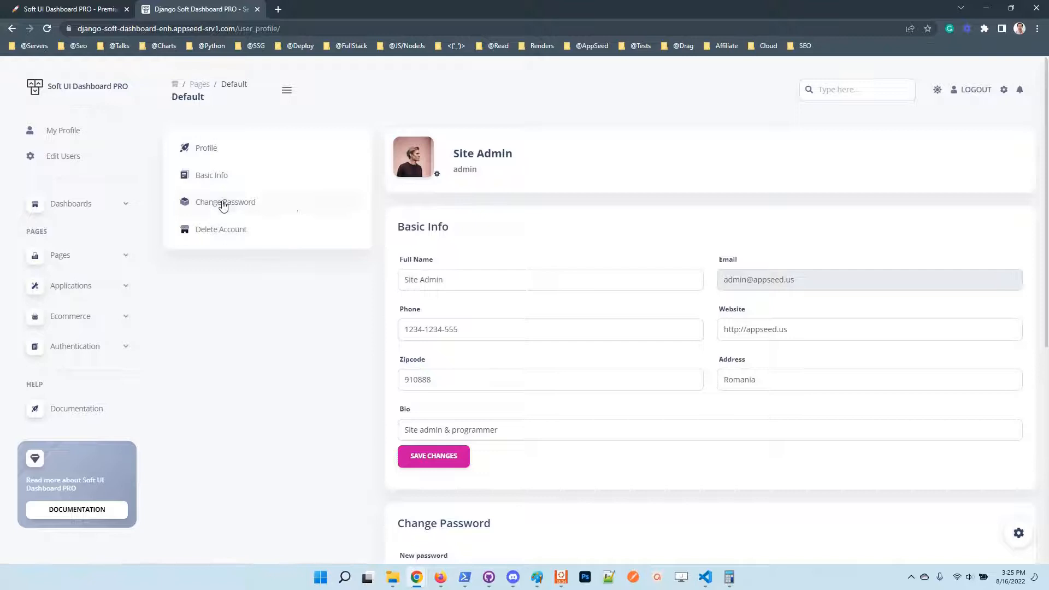
{"action": "scroll", "scroll_direction": "down", "scroll_amount": 3}
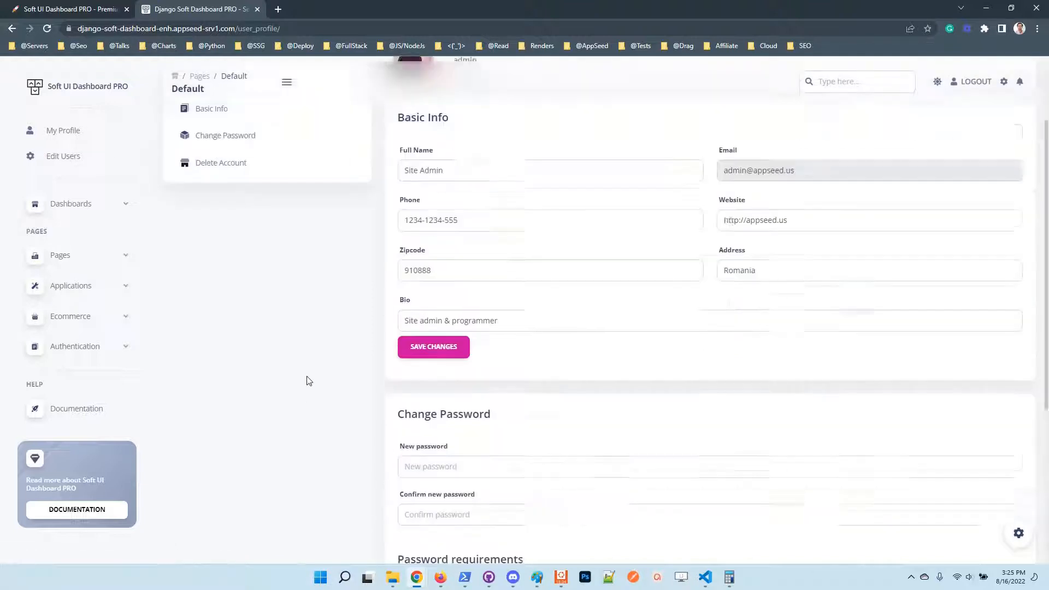
{"action": "scroll", "scroll_direction": "down", "scroll_amount": 3}
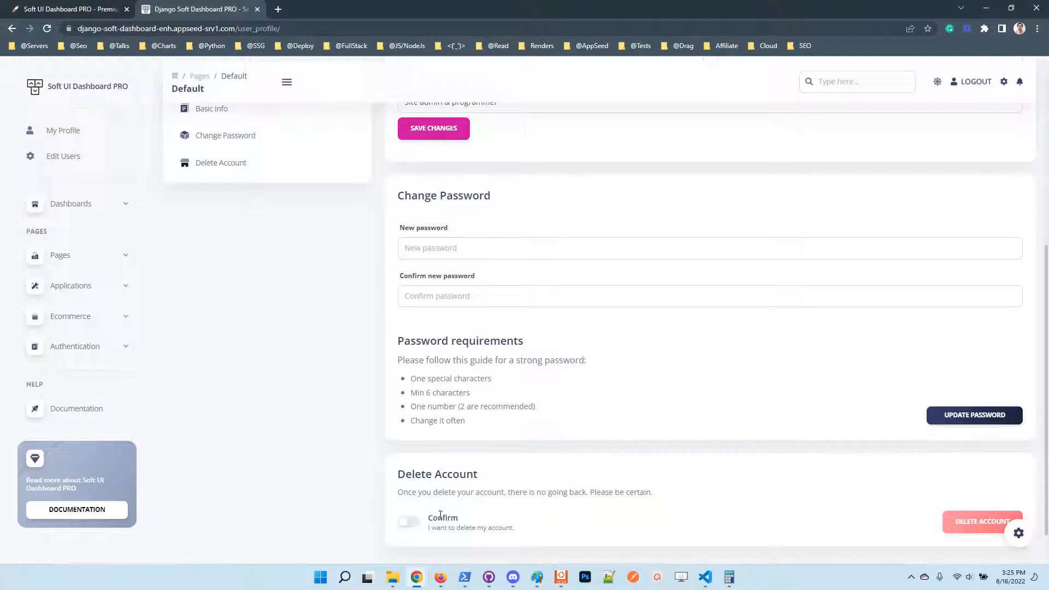
Step: Toggle the Delete Account Confirm switch on and off, then bring up the user list
{"action": "left_click", "coordinate": [409, 522]}
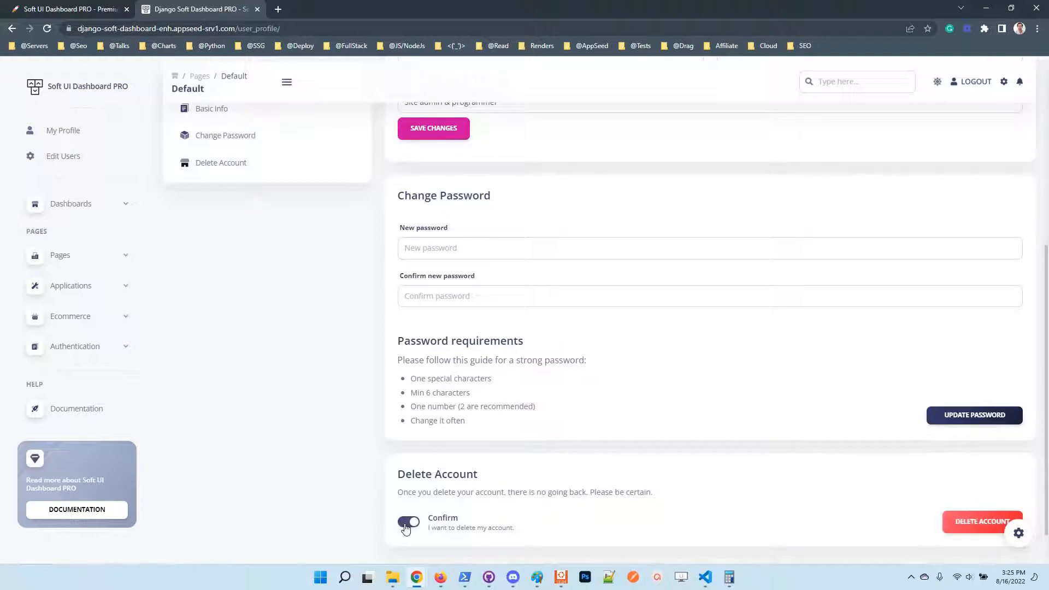
{"action": "left_click", "coordinate": [408, 522]}
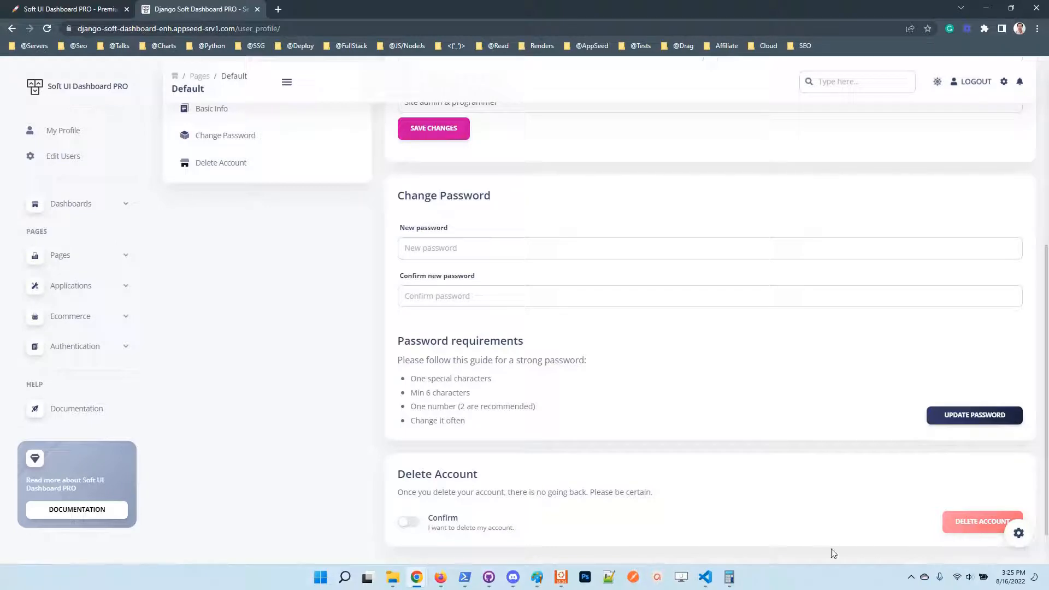
{"action": "left_click", "coordinate": [408, 521]}
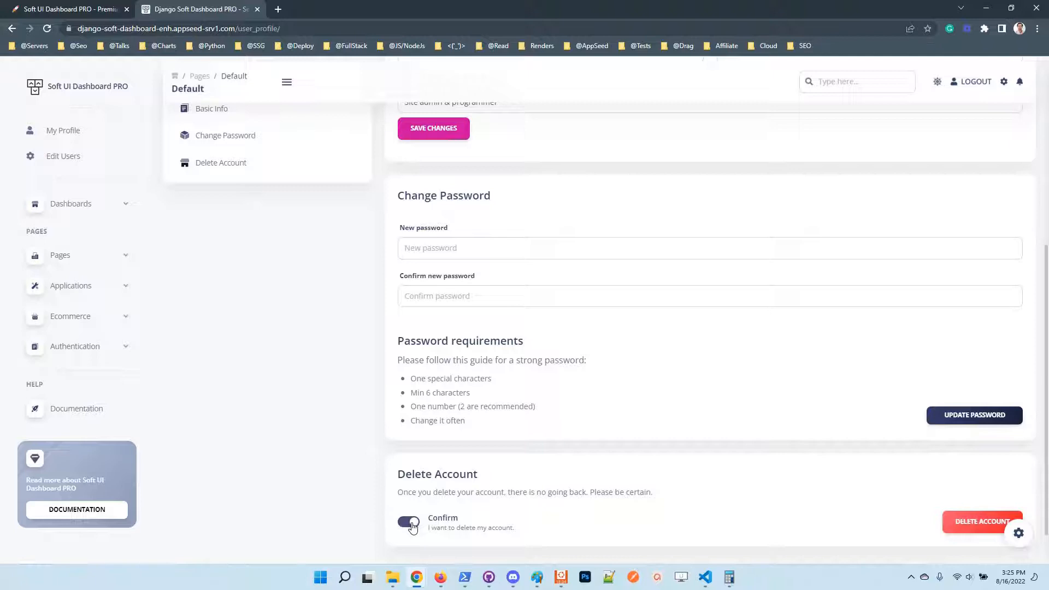
{"action": "left_click", "coordinate": [409, 521]}
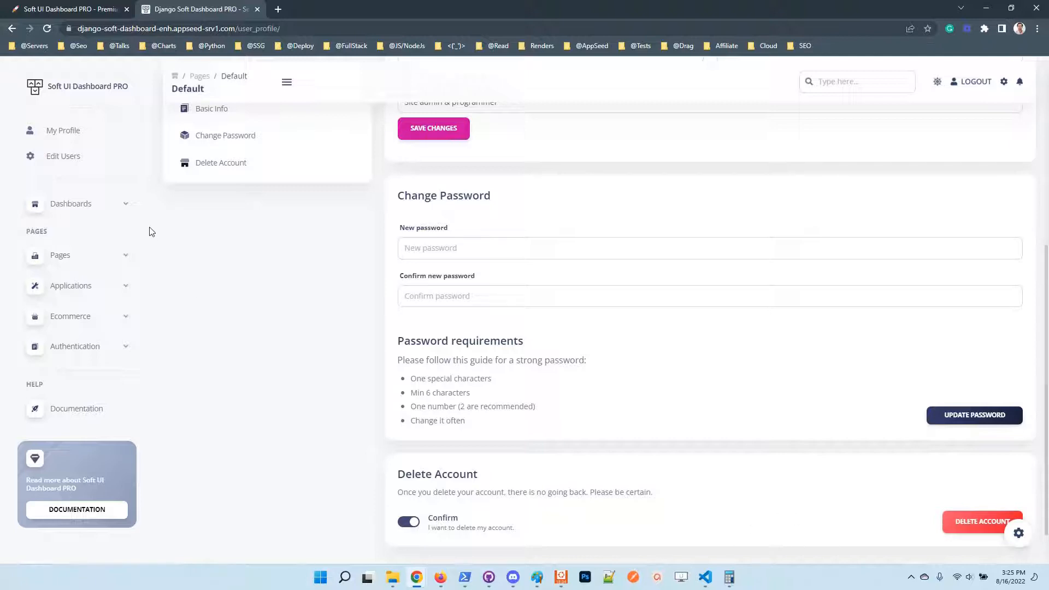
{"action": "left_click", "coordinate": [64, 155]}
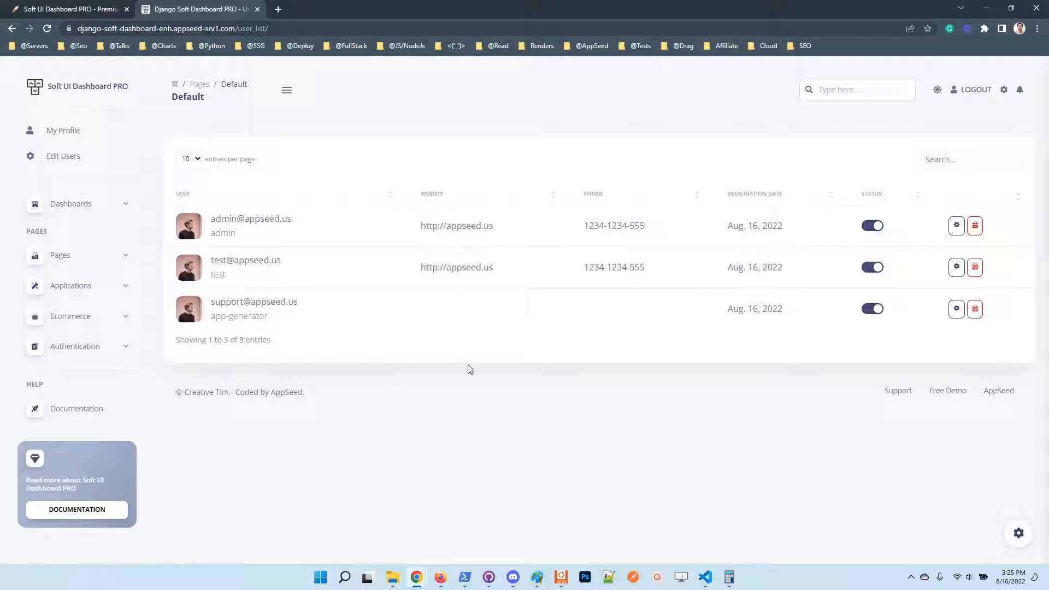
{"action": "mouse_move", "coordinate": [424, 365]}
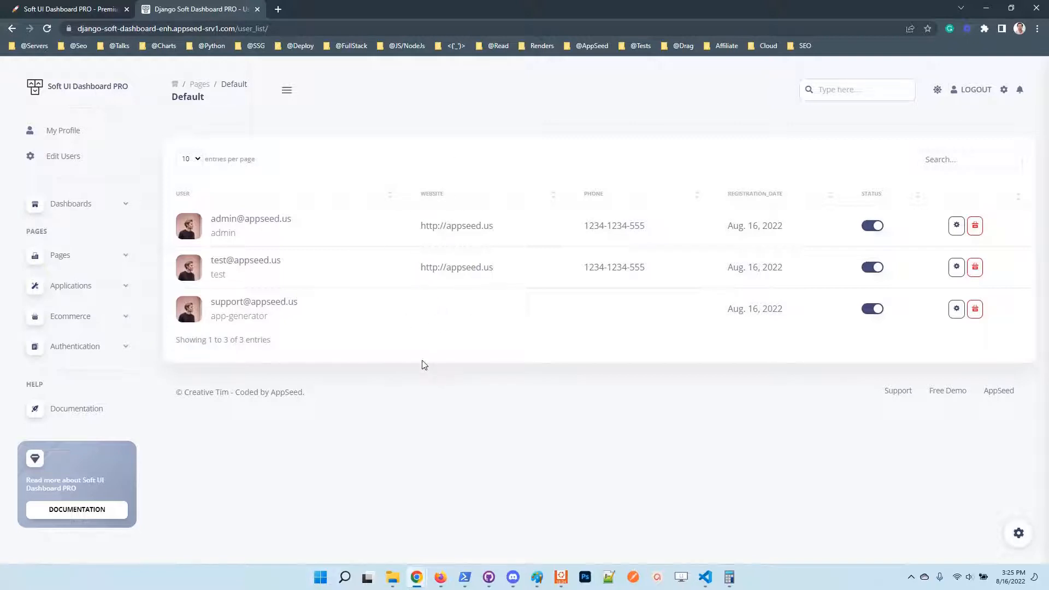
{"action": "mouse_move", "coordinate": [516, 298]}
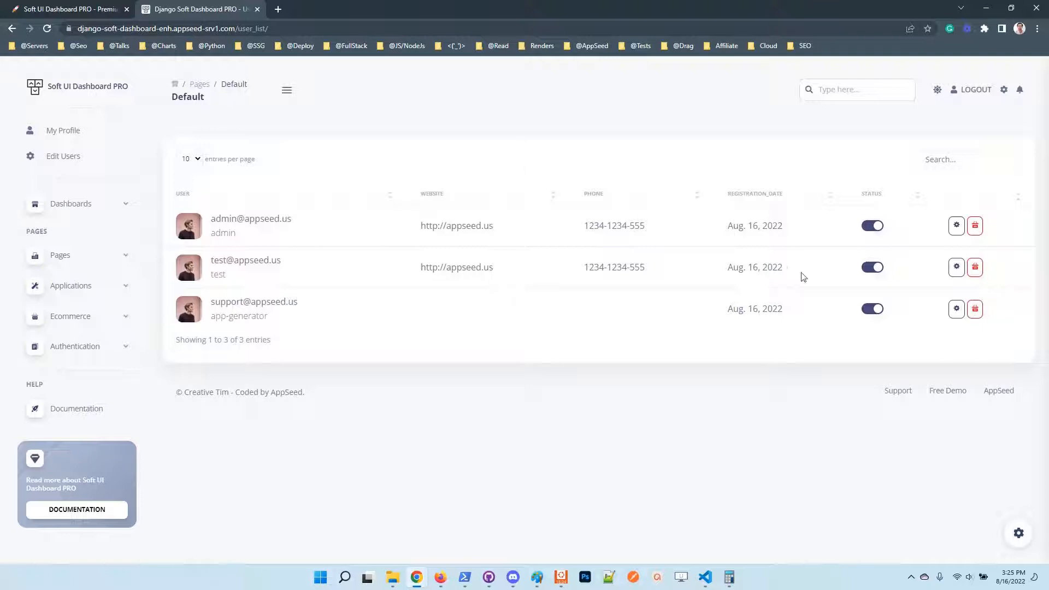
{"action": "mouse_move", "coordinate": [902, 317]}
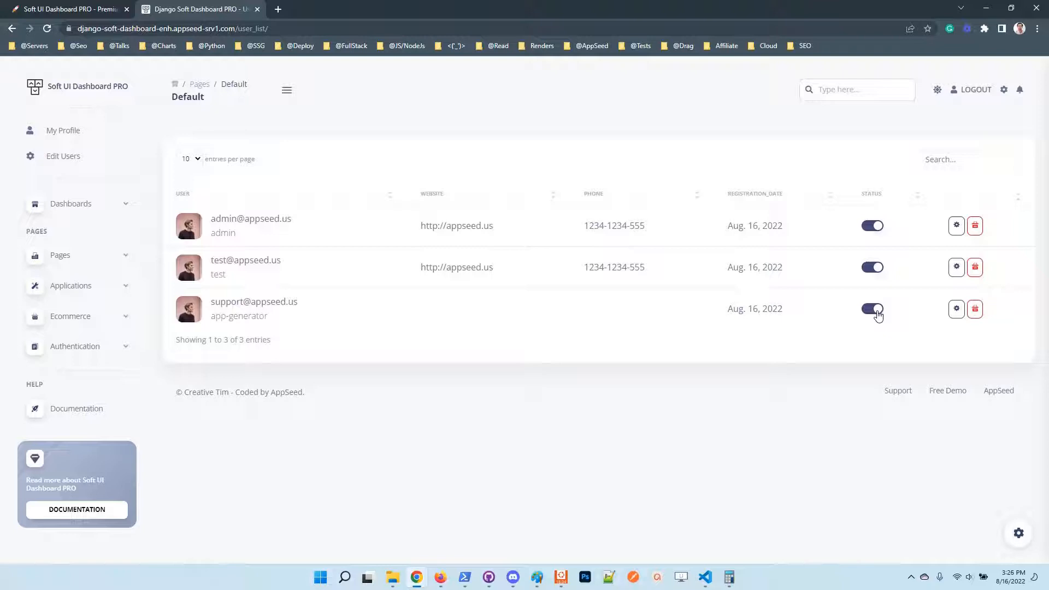
{"action": "left_click", "coordinate": [872, 308]}
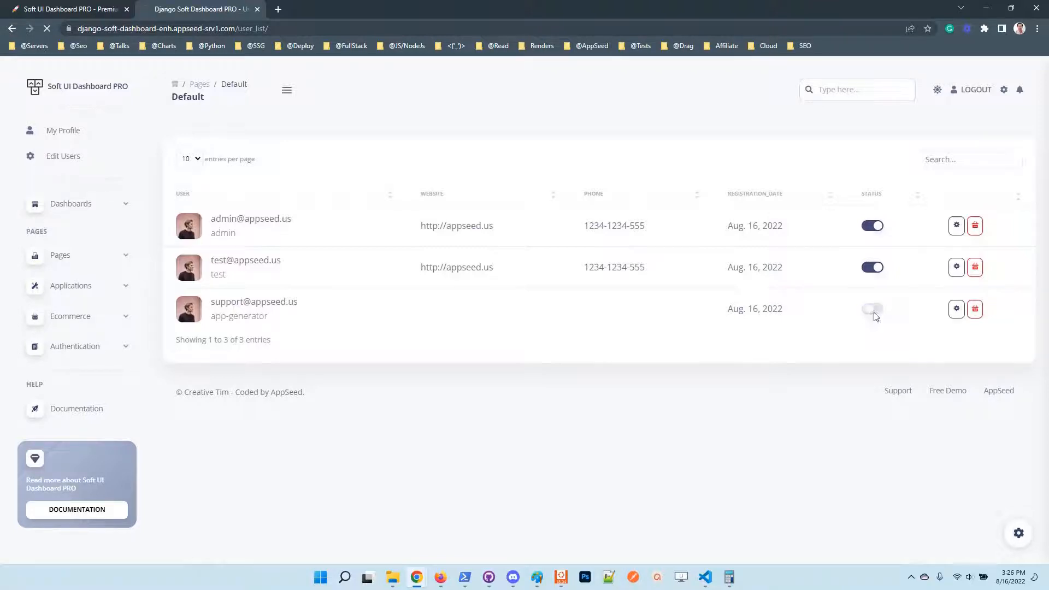
{"action": "left_click", "coordinate": [873, 309]}
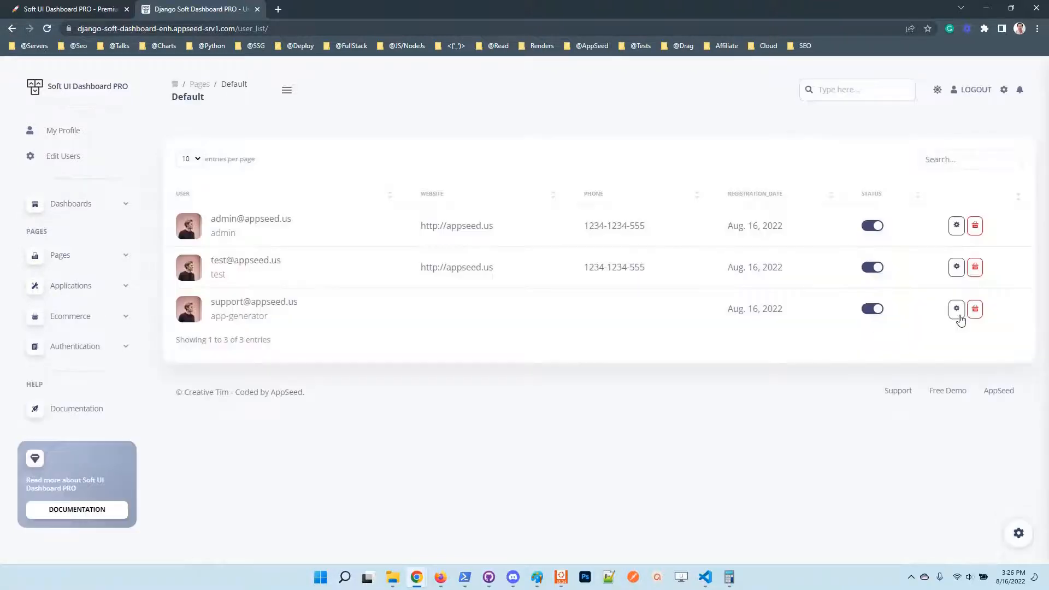
{"action": "left_click", "coordinate": [956, 308]}
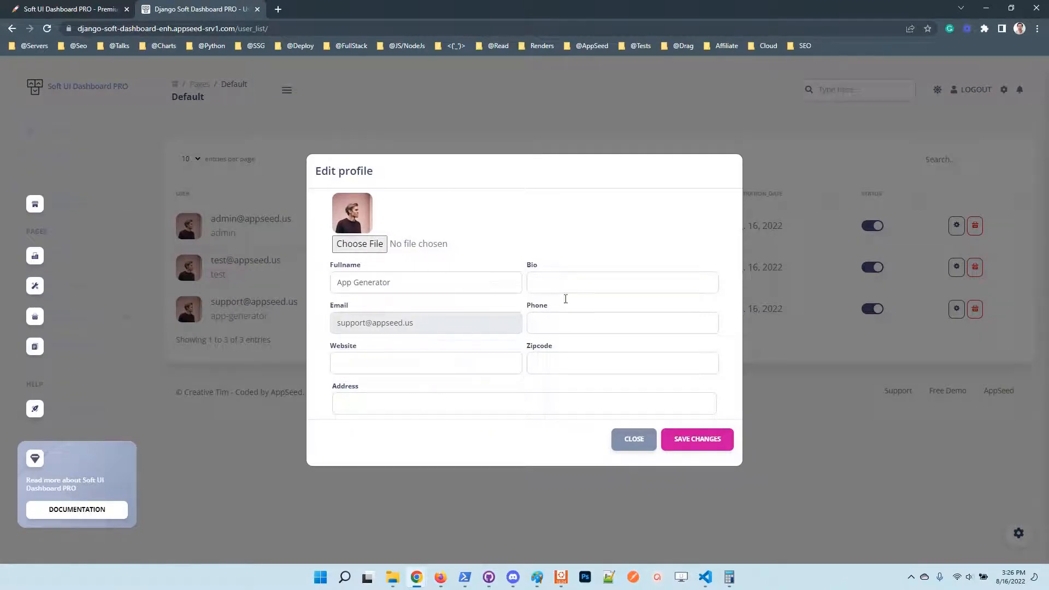
{"action": "left_click", "coordinate": [633, 439]}
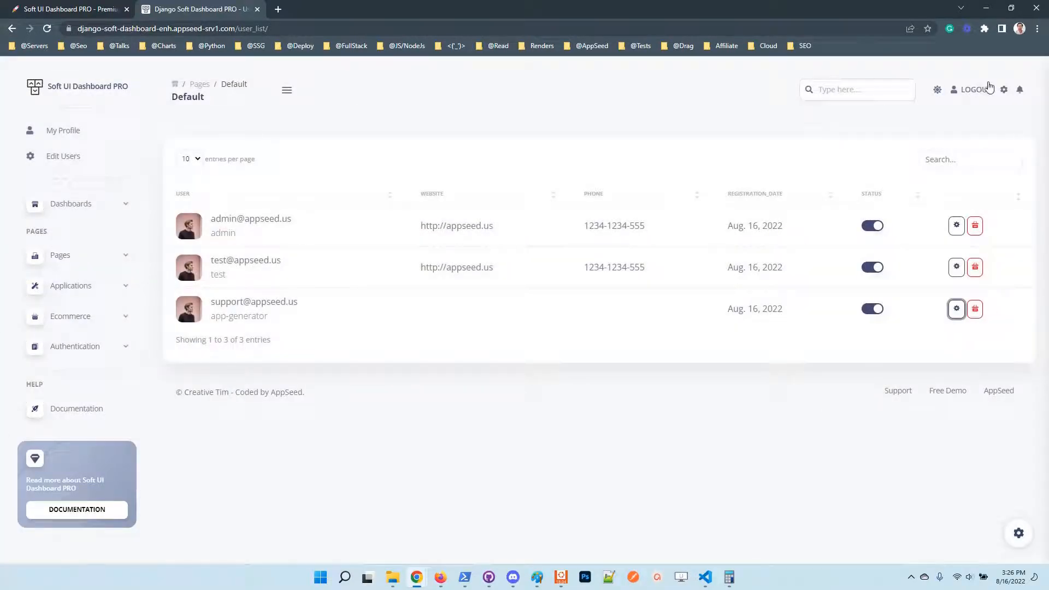
{"action": "left_click", "coordinate": [970, 89]}
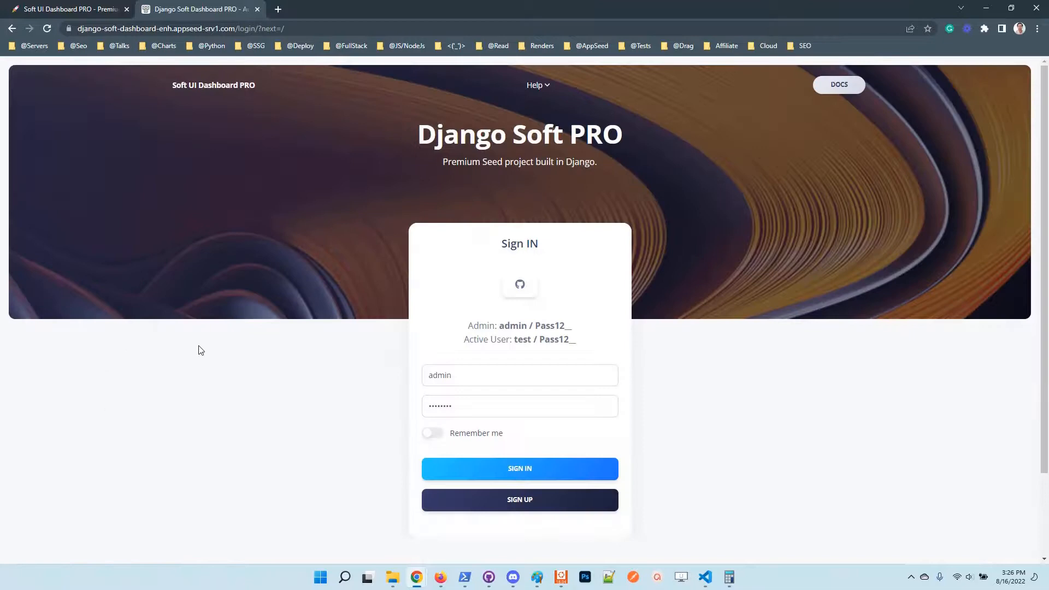
{"action": "left_click", "coordinate": [520, 375]}
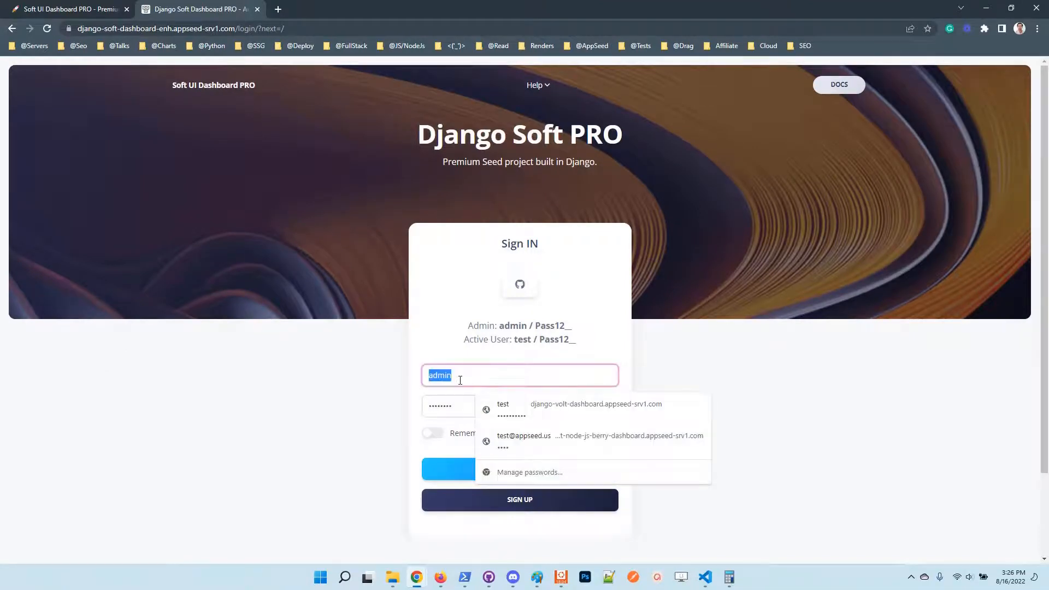
{"action": "left_click", "coordinate": [503, 404]}
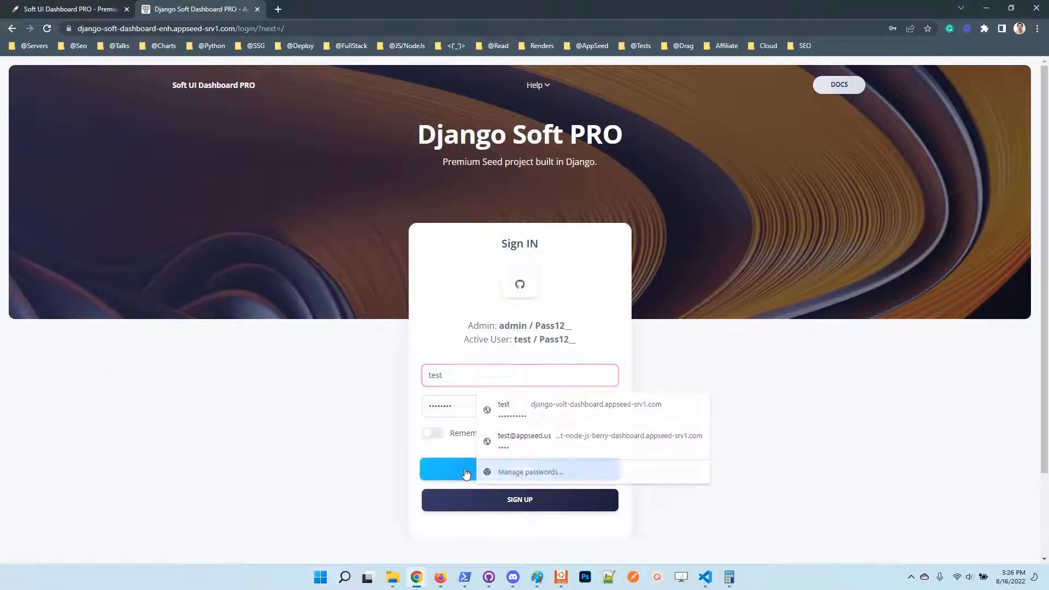
{"action": "left_click", "coordinate": [464, 468]}
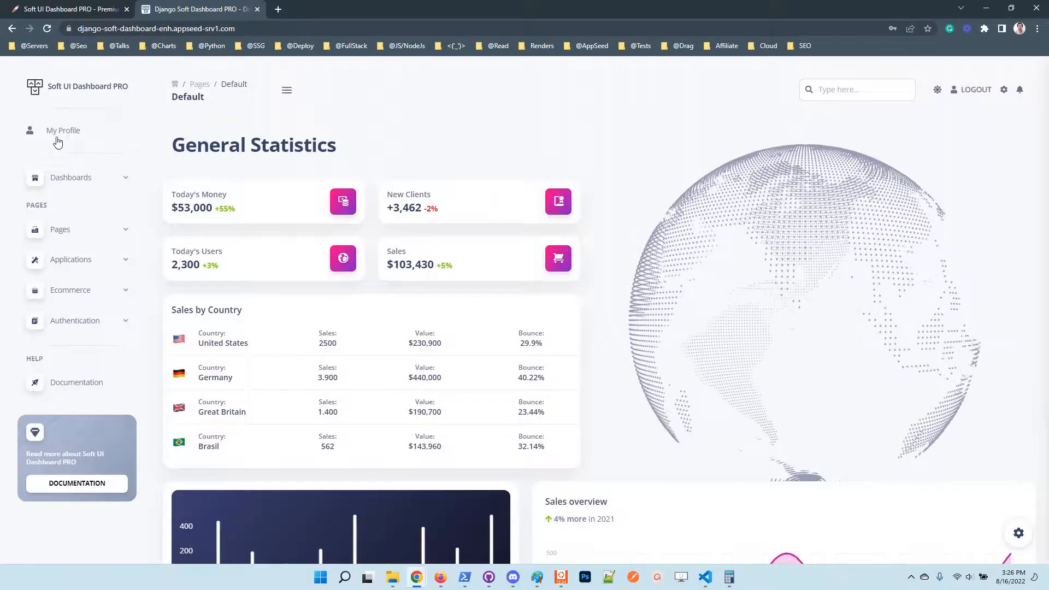
{"action": "left_click", "coordinate": [63, 130]}
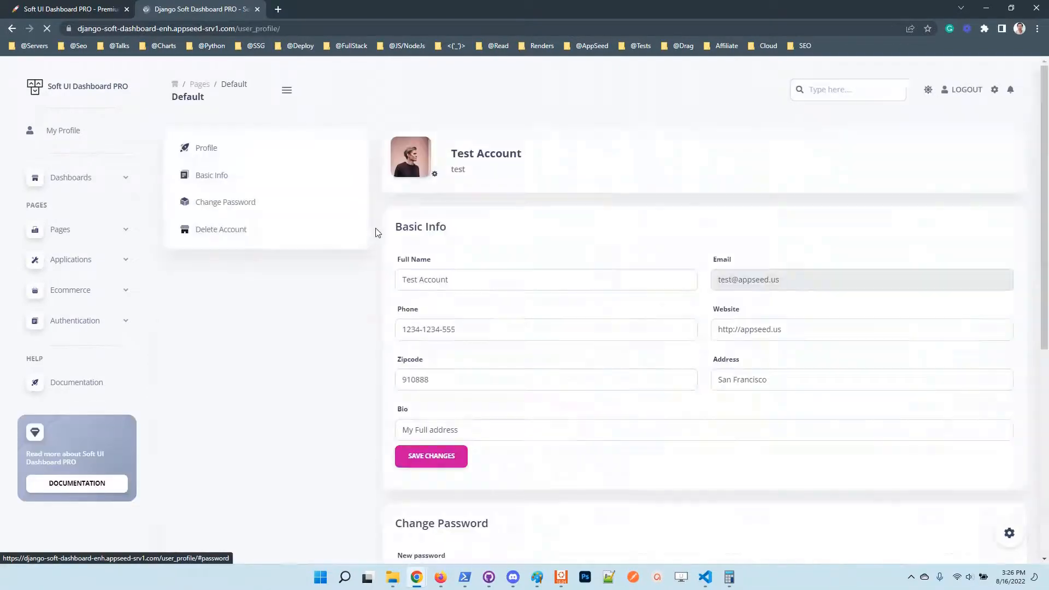
{"action": "scroll", "scroll_direction": "down", "scroll_amount": 3}
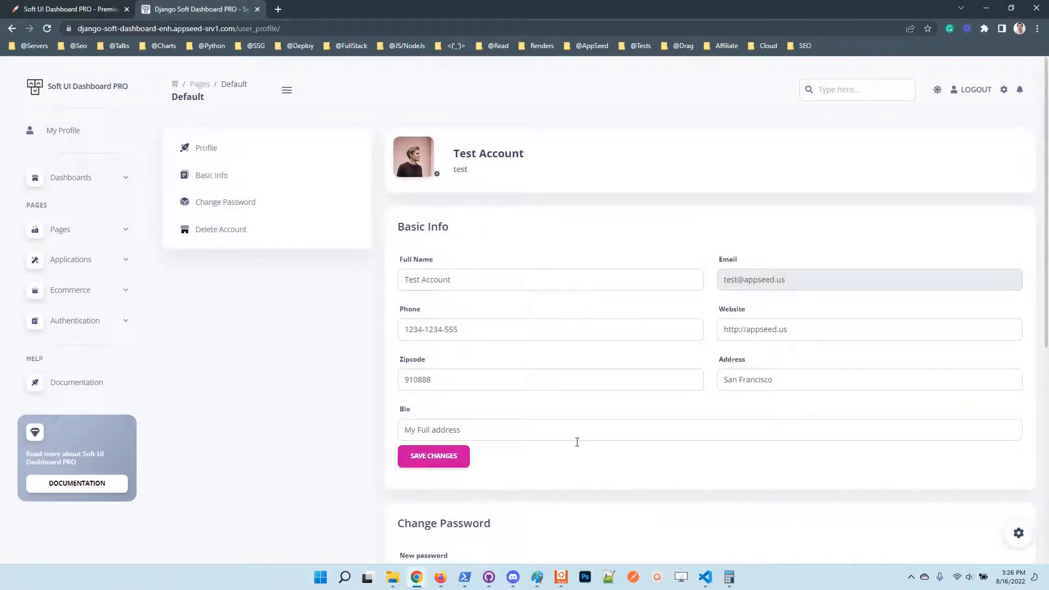
{"action": "scroll", "scroll_direction": "down", "scroll_amount": 3}
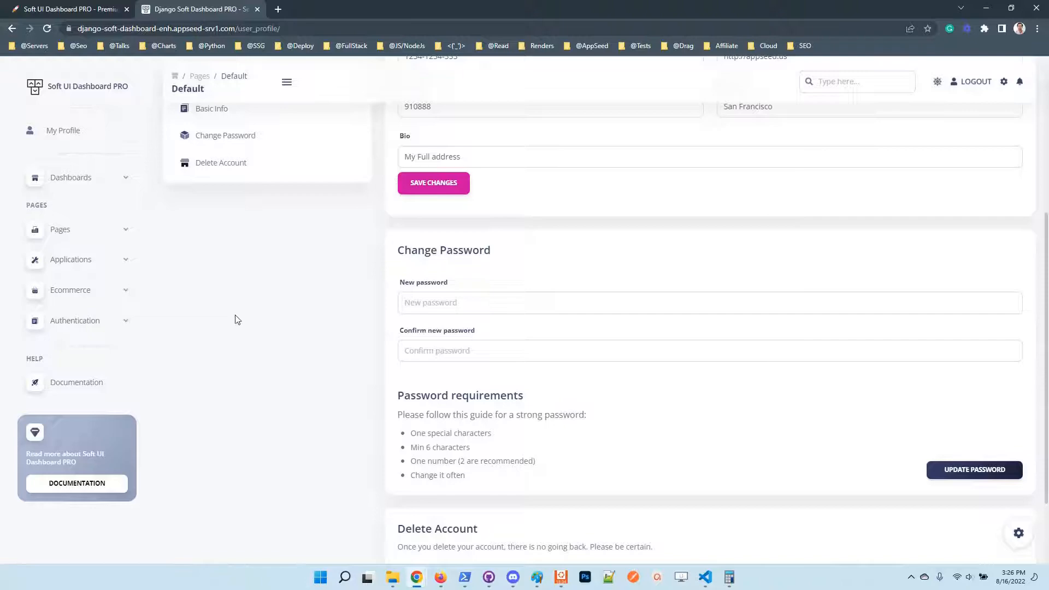
{"action": "mouse_move", "coordinate": [316, 382]}
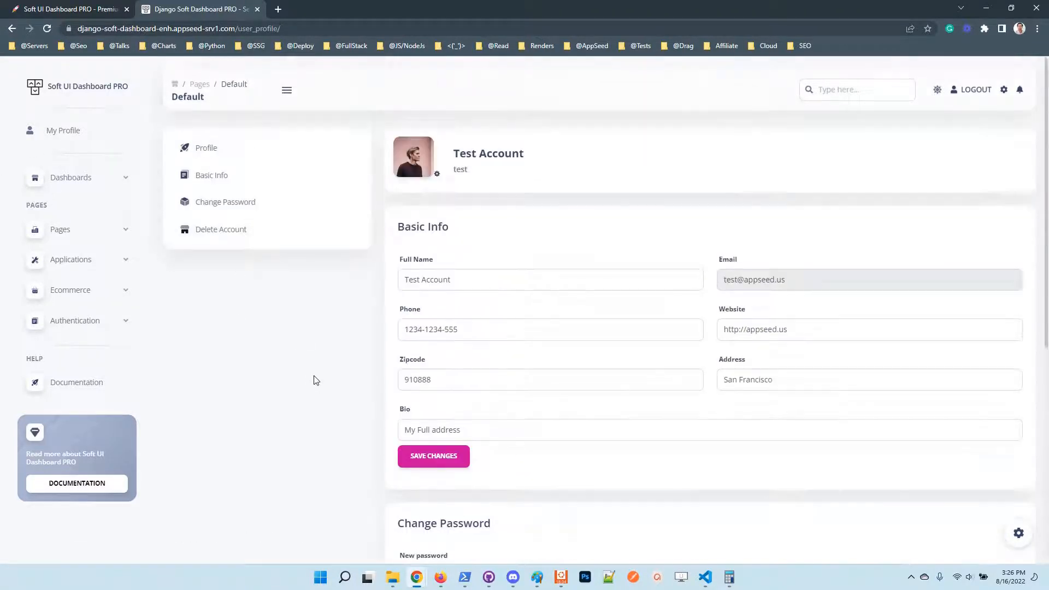
{"action": "mouse_move", "coordinate": [970, 96]}
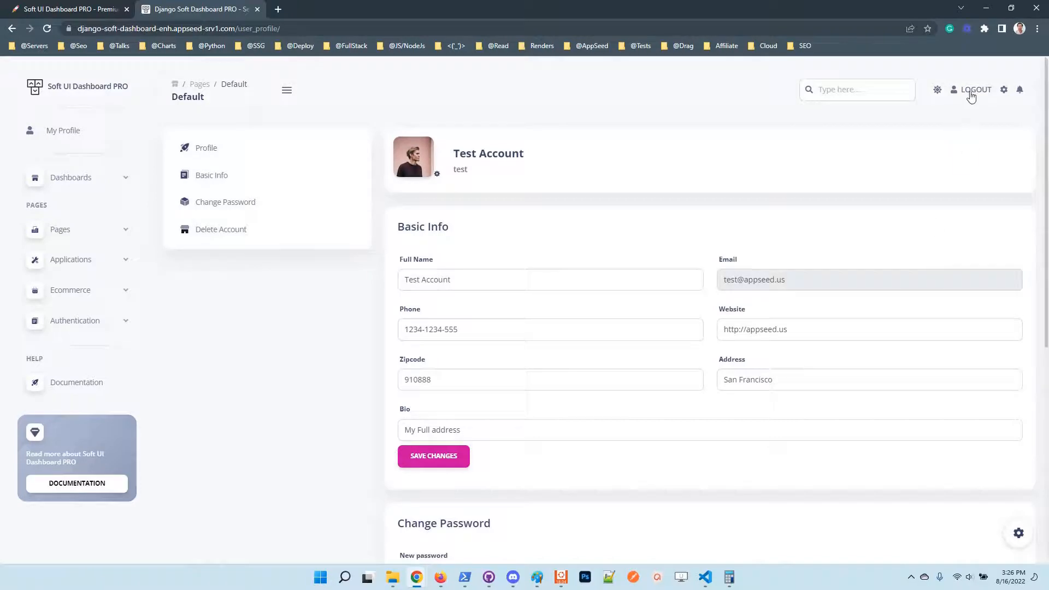
Step: Sign out, sign back in through GitHub and scroll the App Generator profile to Delete Account
{"action": "left_click", "coordinate": [976, 89]}
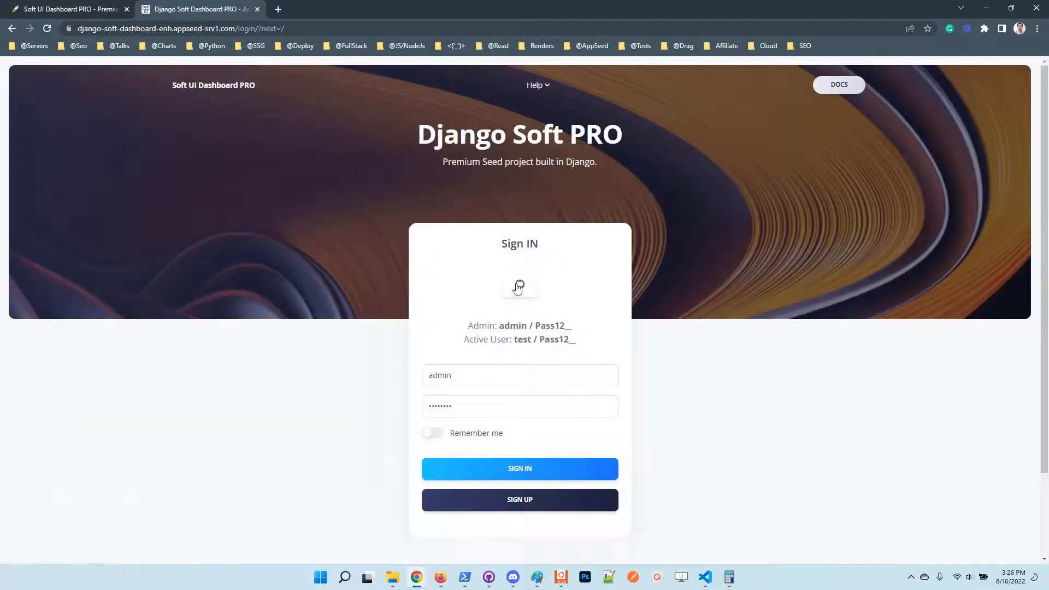
{"action": "left_click", "coordinate": [520, 467]}
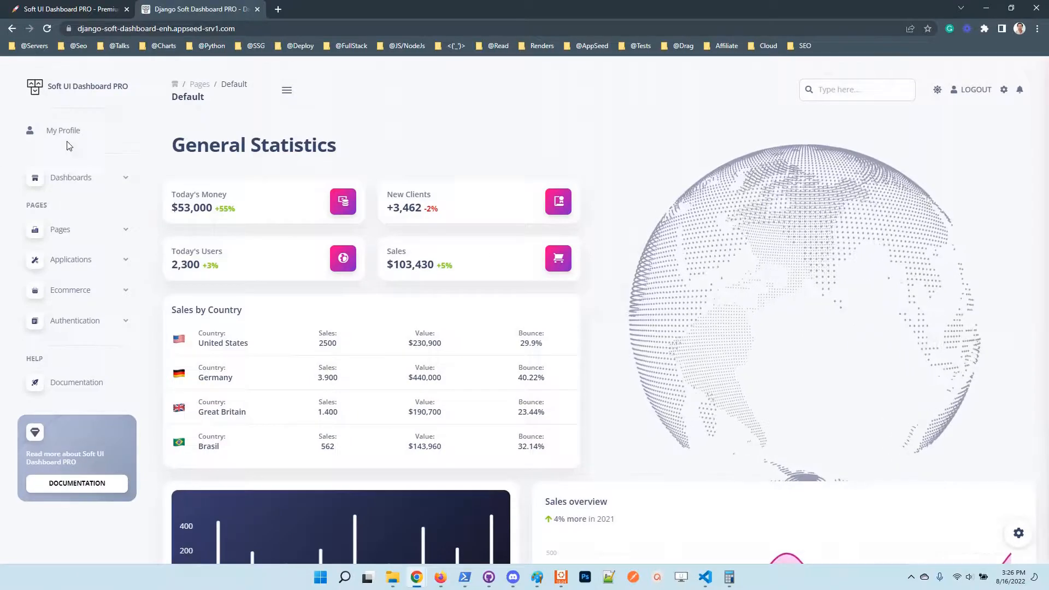
{"action": "left_click", "coordinate": [64, 130]}
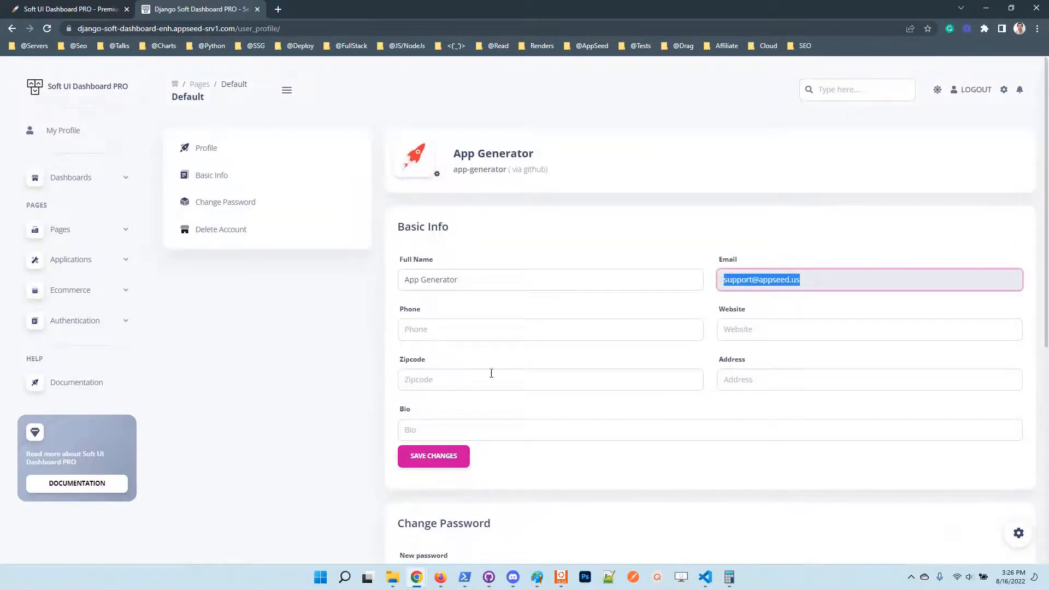
{"action": "scroll", "scroll_direction": "down", "scroll_amount": 3}
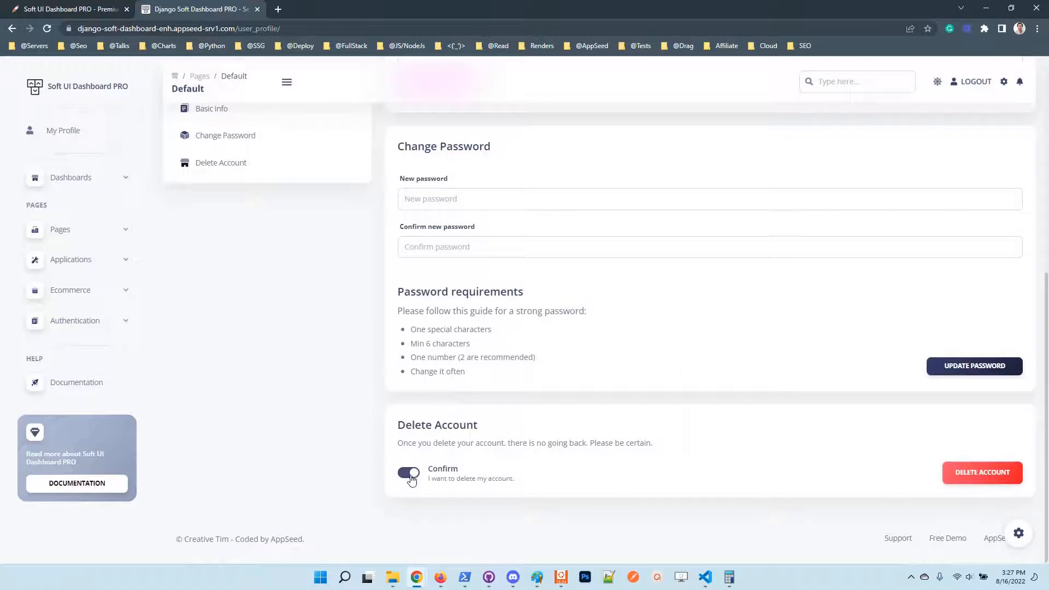
Step: Delete the GitHub-linked account and sign back in with the prefilled admin credentials
{"action": "left_click", "coordinate": [409, 475]}
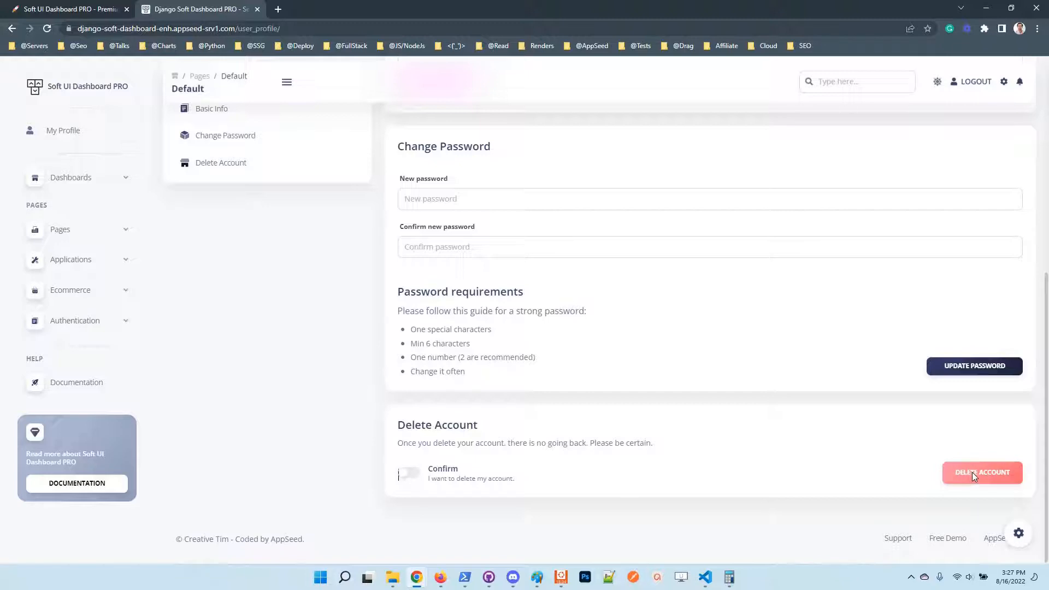
{"action": "mouse_move", "coordinate": [403, 477]}
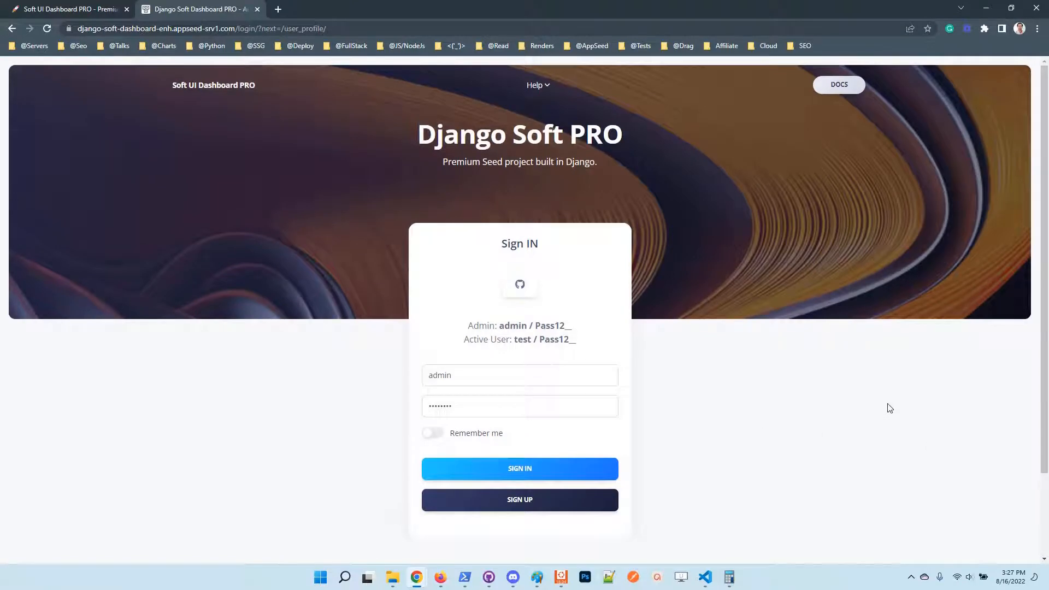
{"action": "mouse_move", "coordinate": [640, 495]}
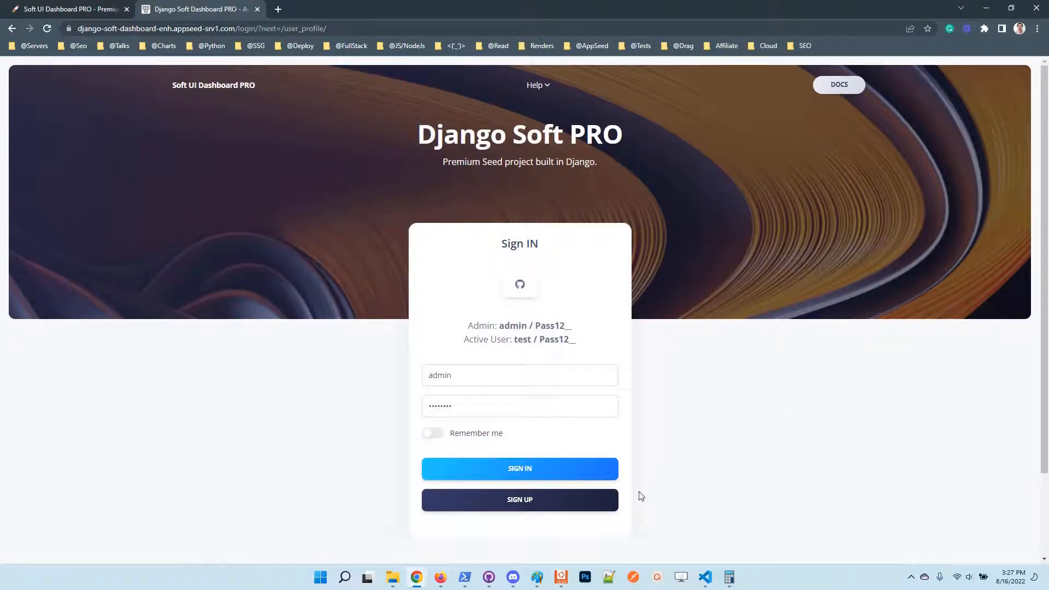
{"action": "left_click", "coordinate": [520, 468]}
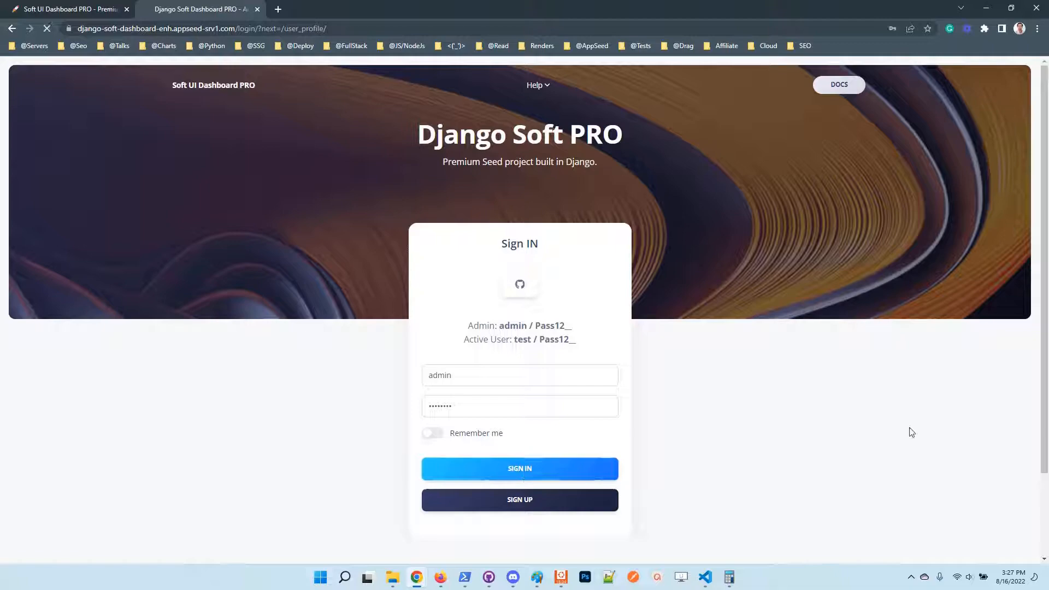
{"action": "left_click", "coordinate": [520, 468]}
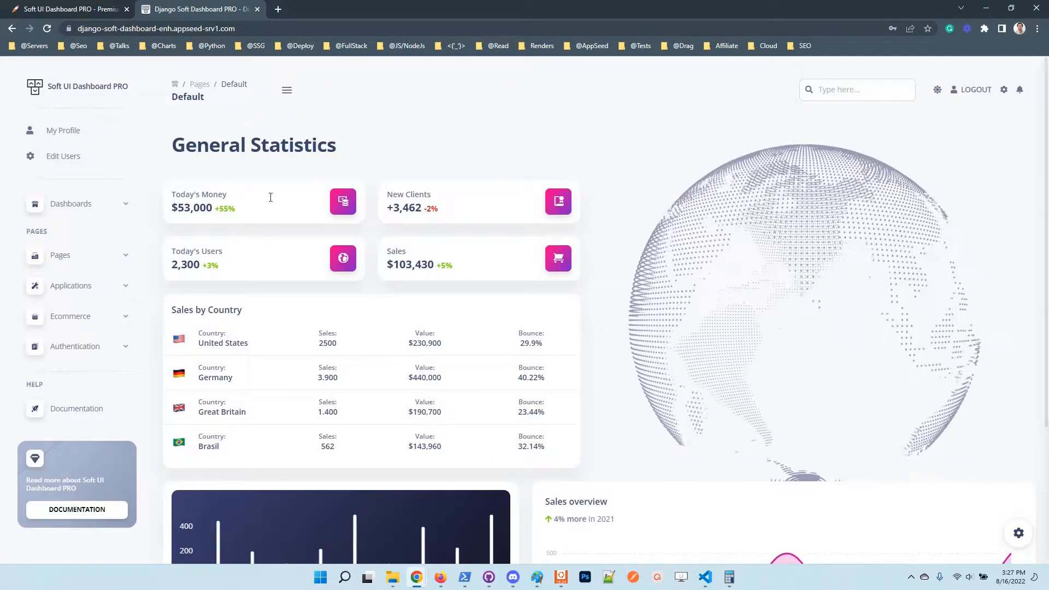
{"action": "mouse_move", "coordinate": [96, 188]}
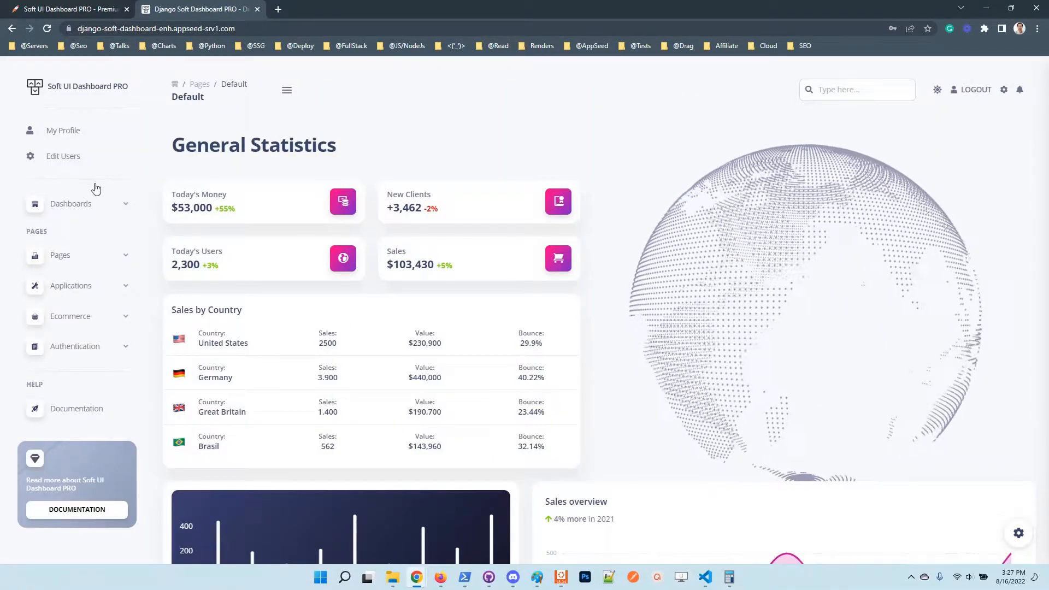
Step: Confirm only admin and test remain in the user table, then sign out
{"action": "left_click", "coordinate": [63, 155]}
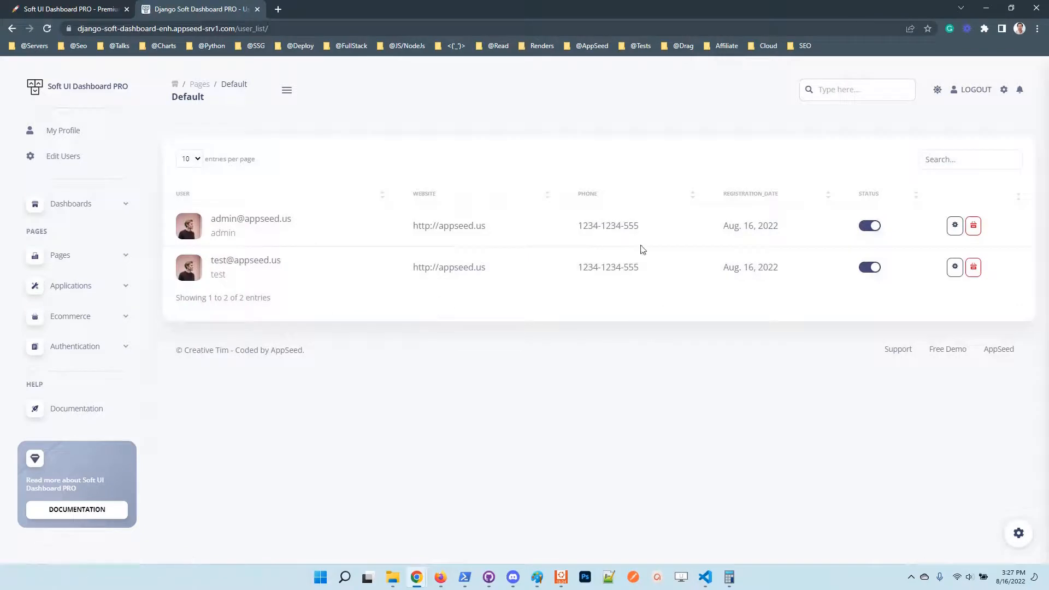
{"action": "mouse_move", "coordinate": [480, 252]}
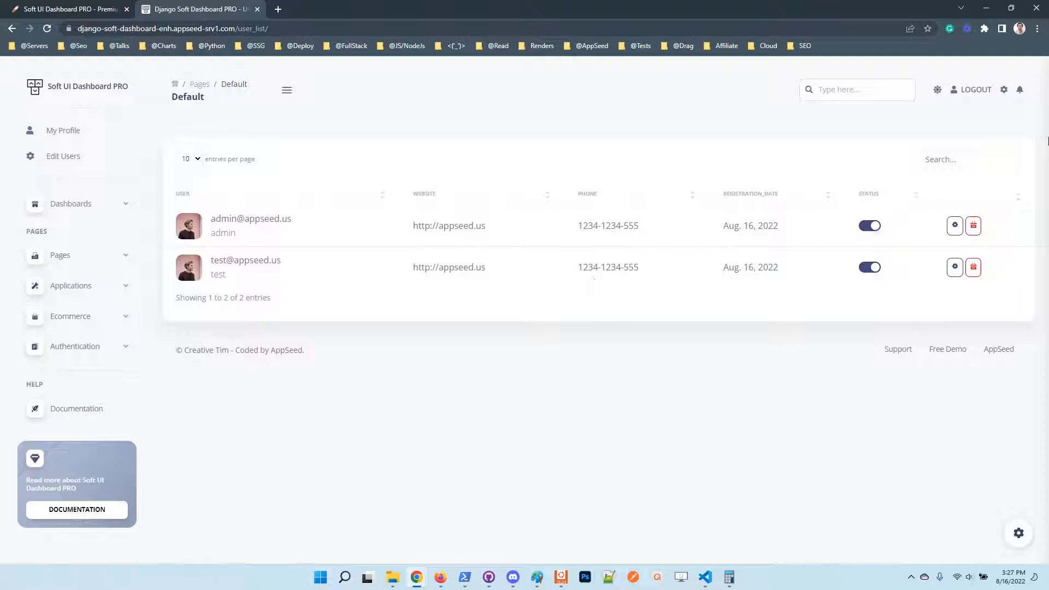
{"action": "left_click", "coordinate": [975, 90]}
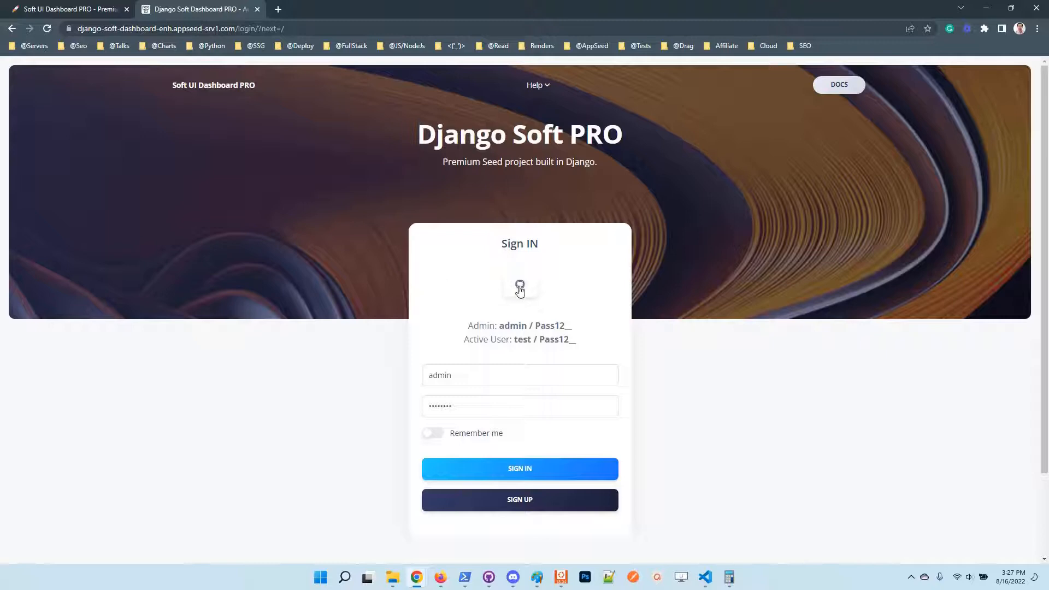
Step: Sign in through GitHub again and review the new profile asking for an email
{"action": "left_click", "coordinate": [520, 469]}
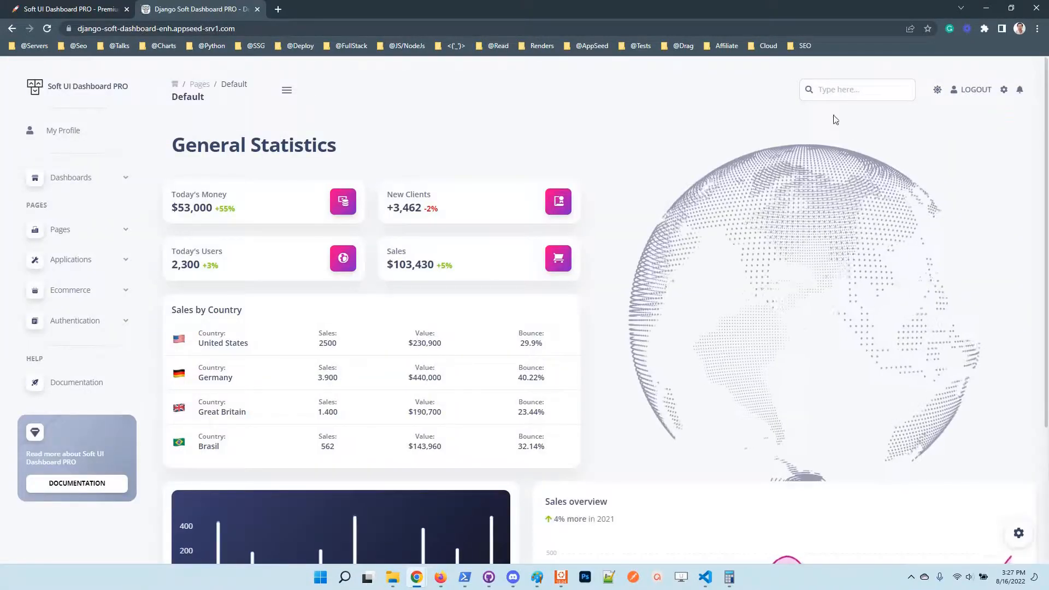
{"action": "left_click", "coordinate": [63, 130]}
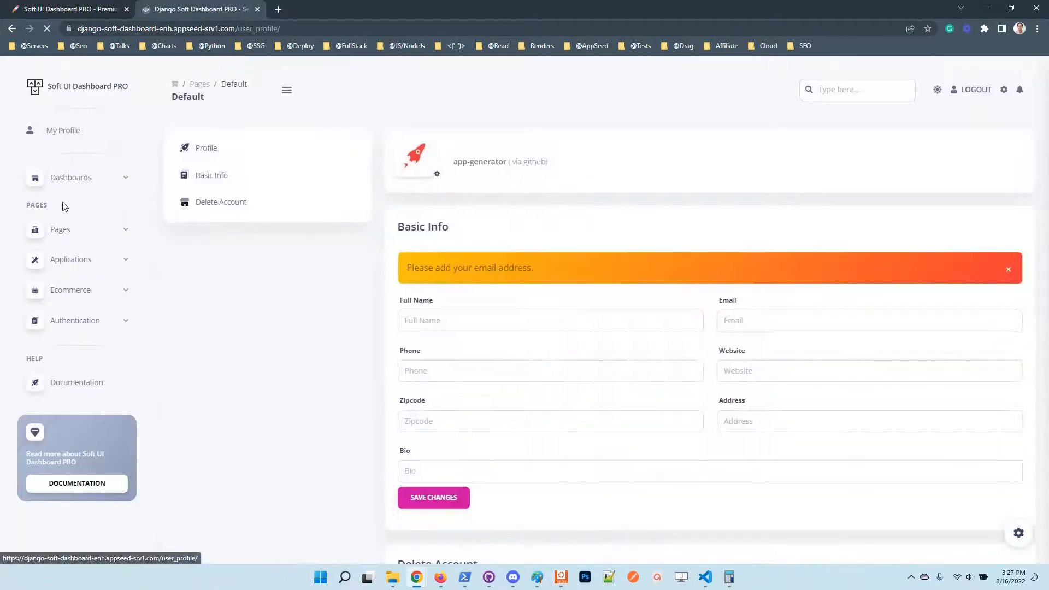
{"action": "scroll", "scroll_direction": "down", "scroll_amount": 3}
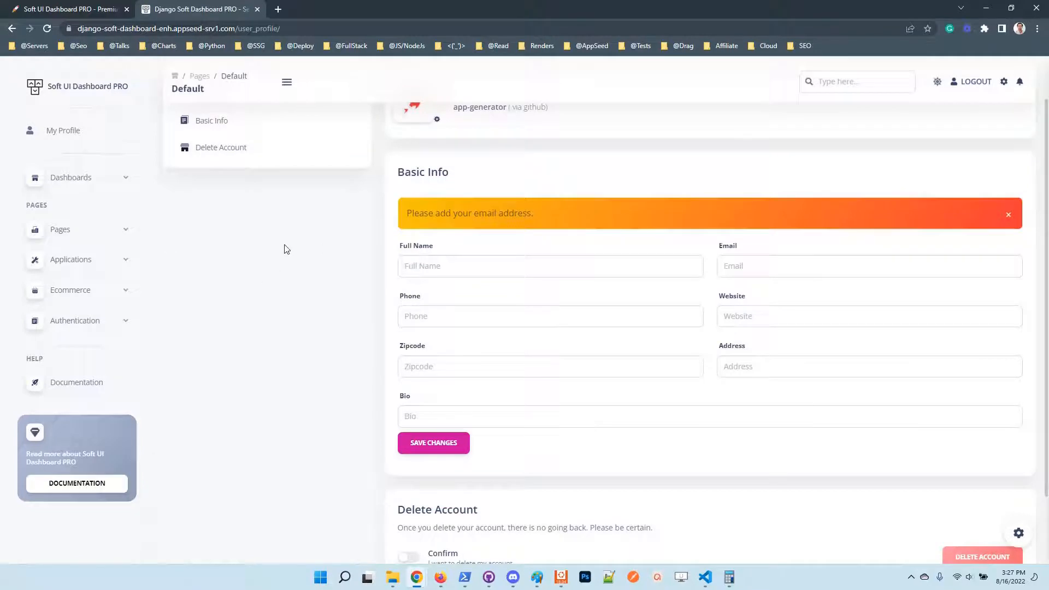
{"action": "mouse_move", "coordinate": [297, 277]}
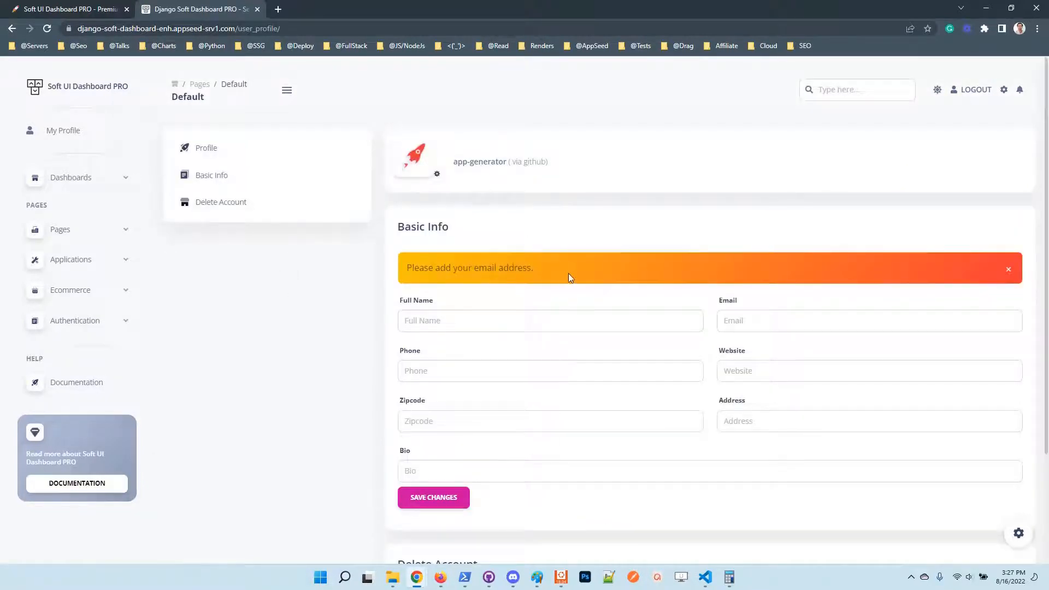
{"action": "left_click", "coordinate": [869, 321]}
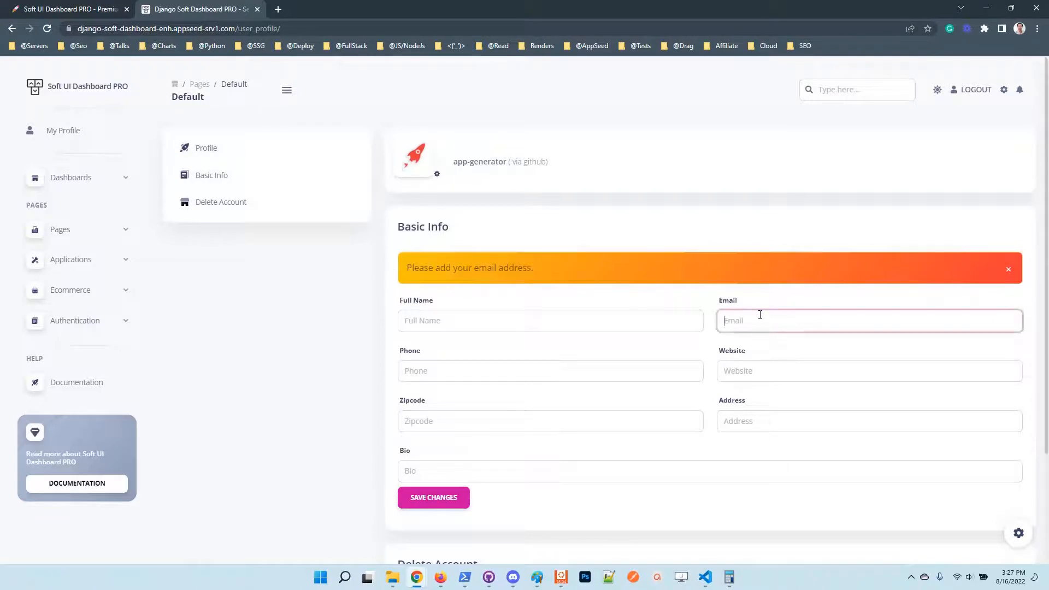
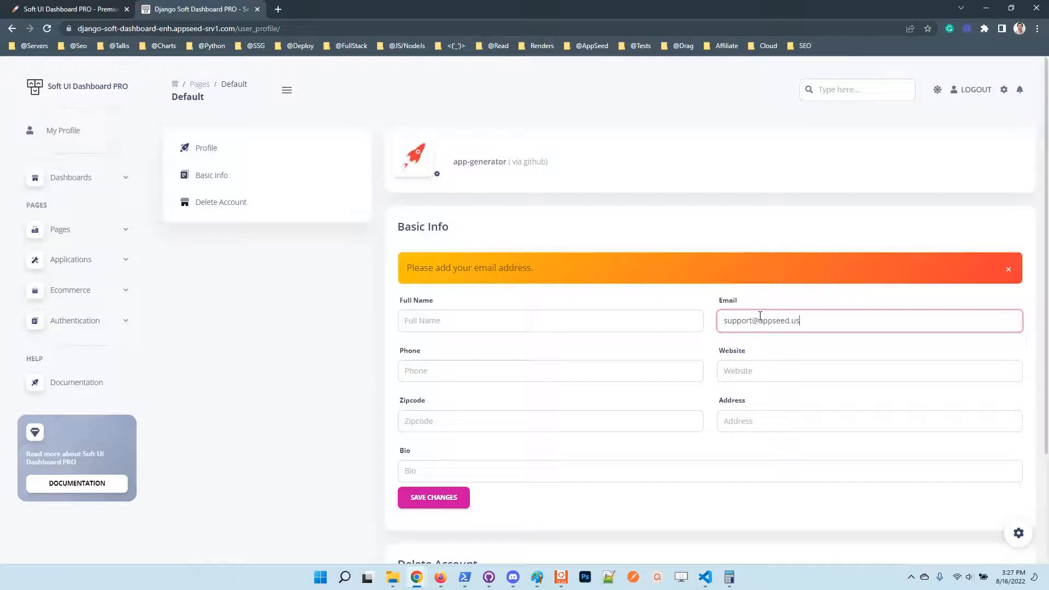
{"action": "left_click", "coordinate": [550, 321]}
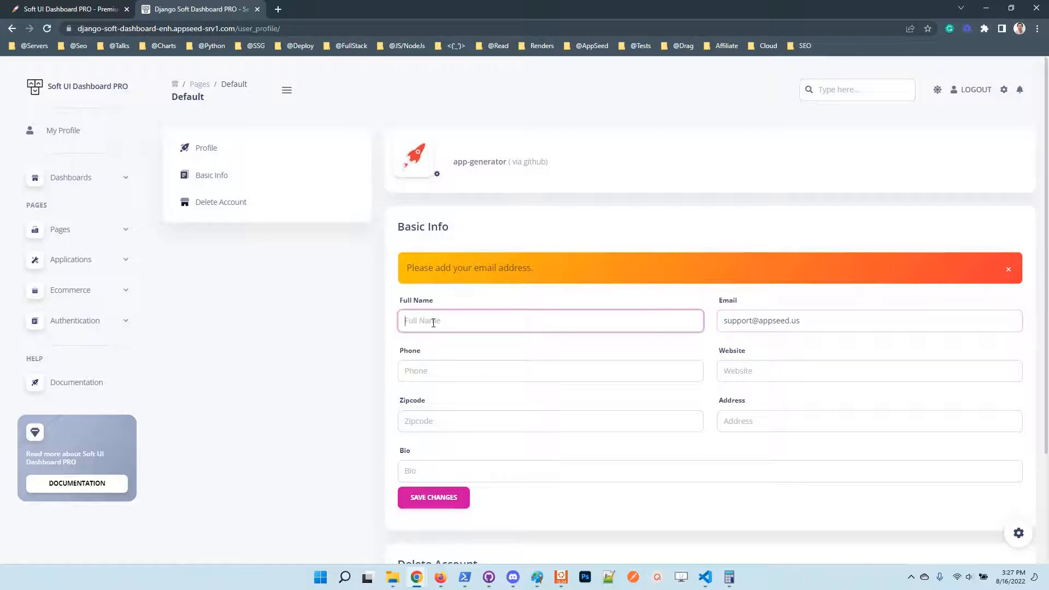
{"action": "type", "text": "App Tester"}
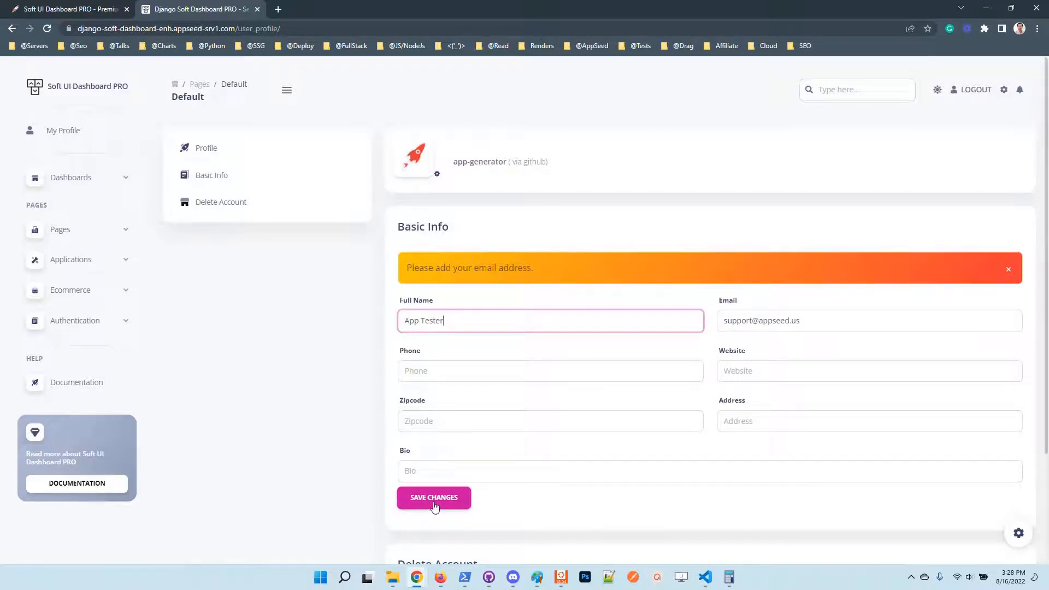
{"action": "left_click", "coordinate": [434, 497]}
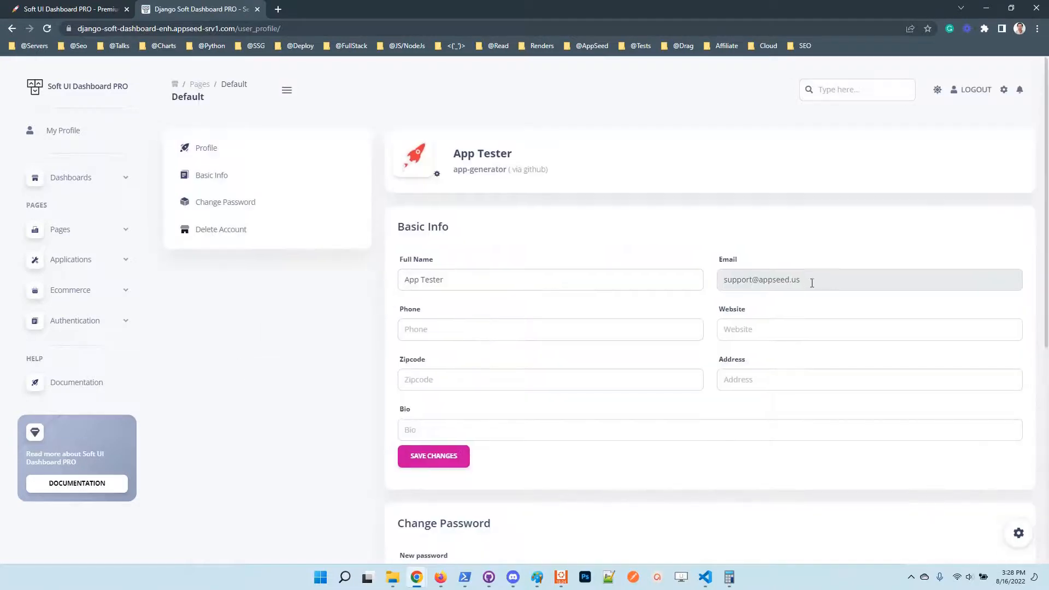
{"action": "double_click", "coordinate": [784, 279]}
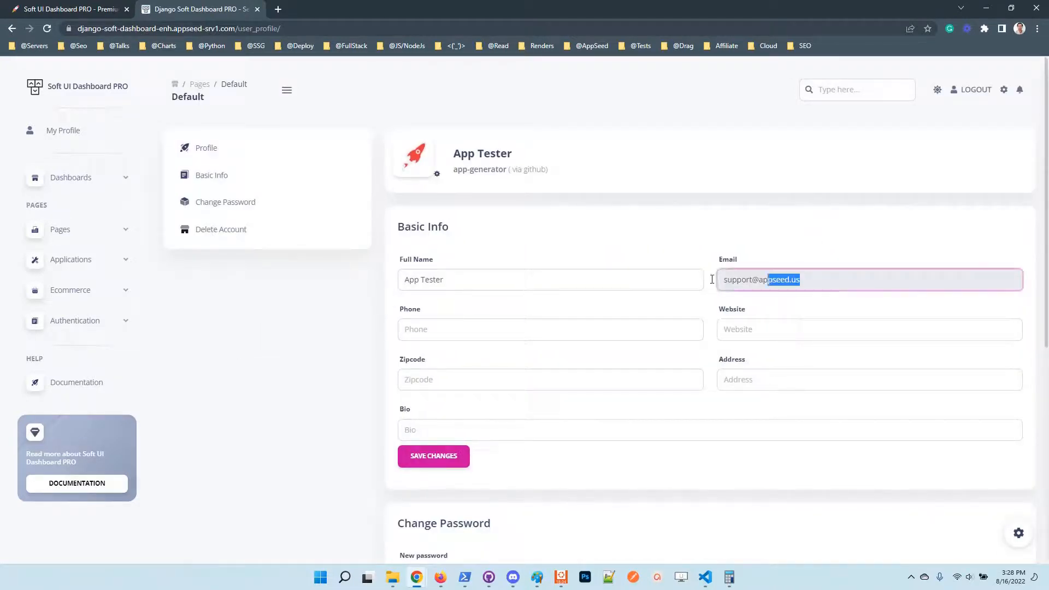
Step: Set a new account password, decline Chrome's save prompt and sign out
{"action": "scroll", "scroll_direction": "down", "scroll_amount": 3}
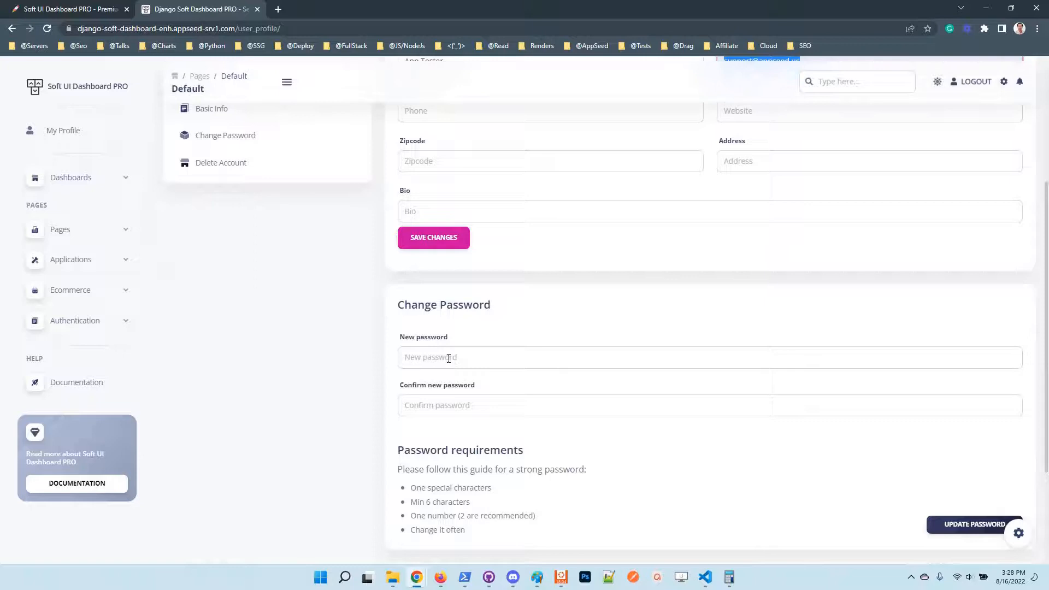
{"action": "left_click", "coordinate": [566, 354]}
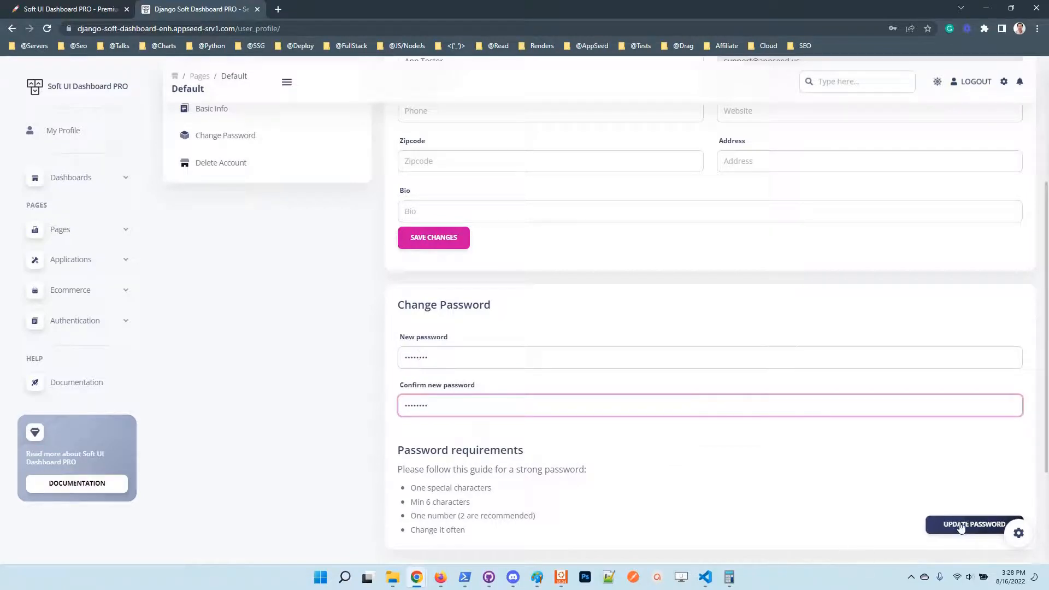
{"action": "left_click", "coordinate": [973, 524]}
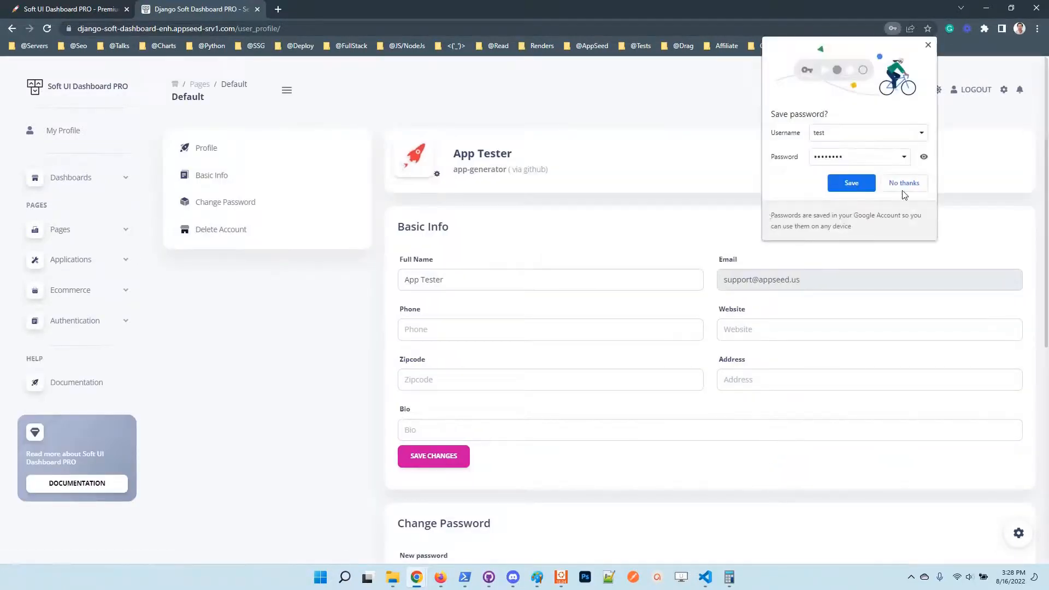
{"action": "left_click", "coordinate": [904, 184]}
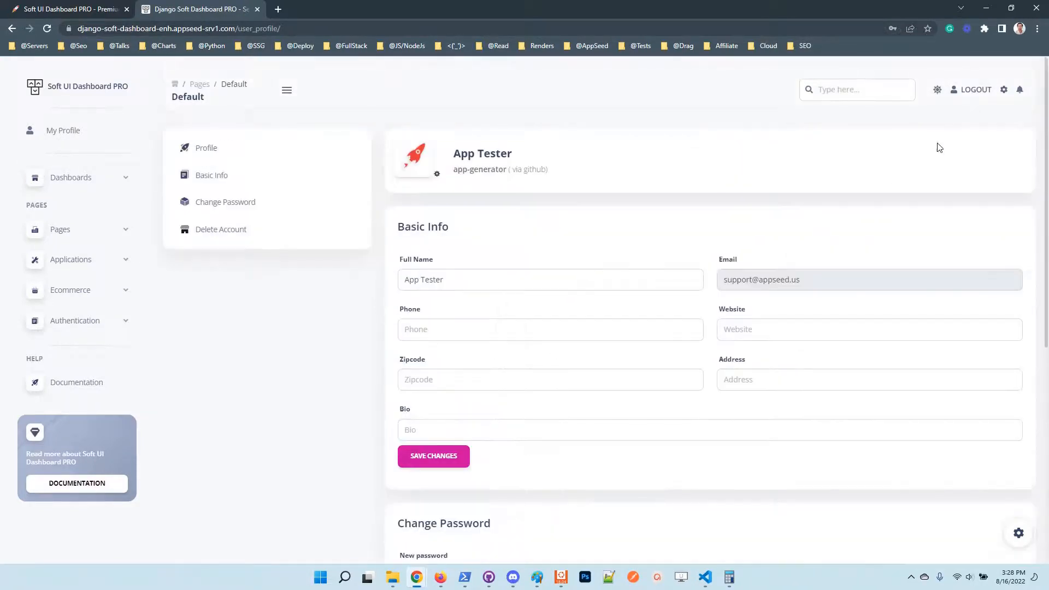
{"action": "left_click", "coordinate": [975, 90]}
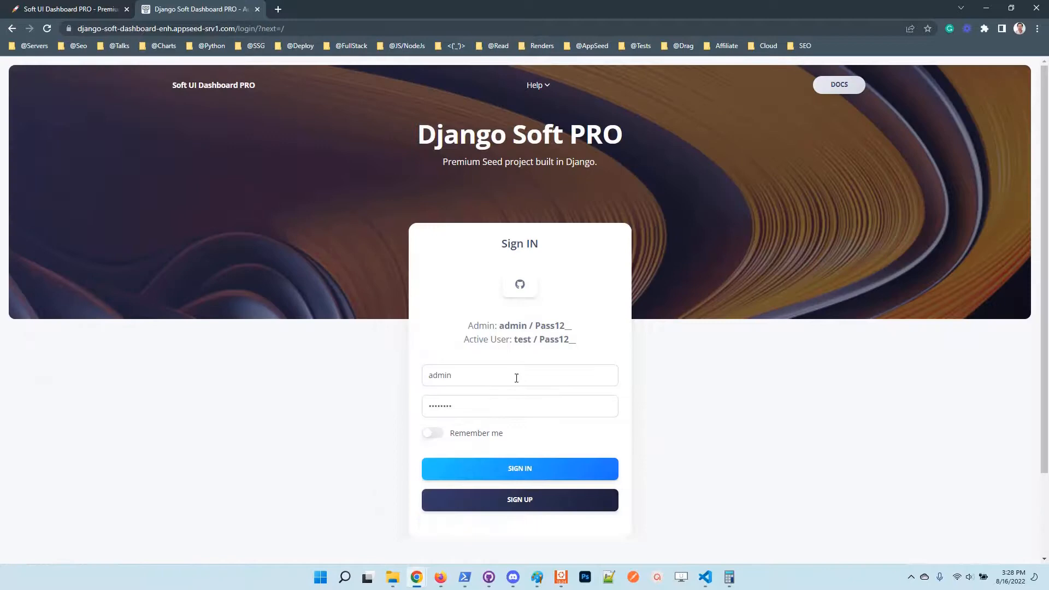
{"action": "left_click", "coordinate": [493, 376]}
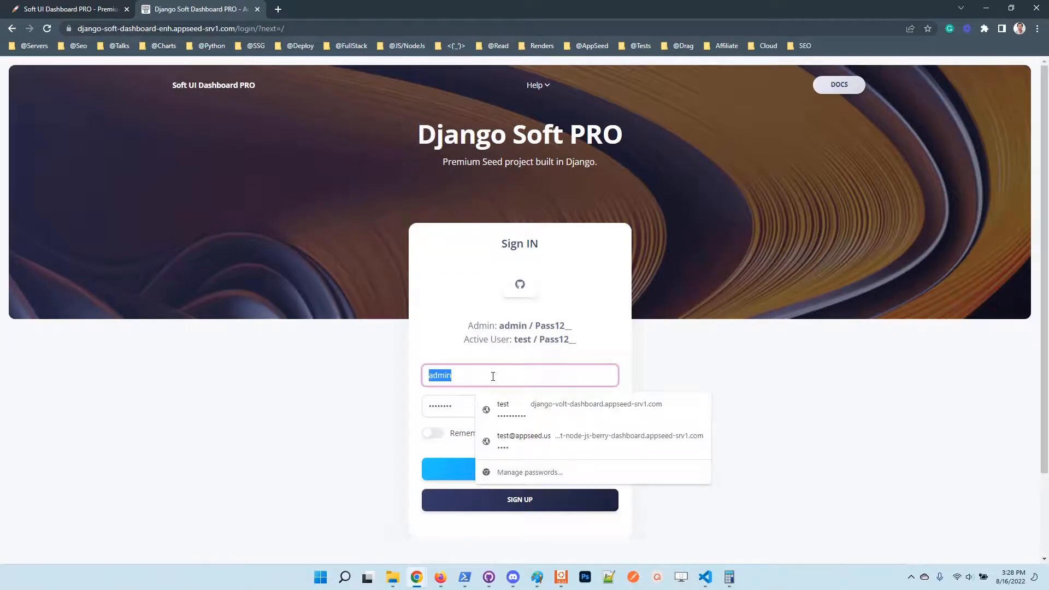
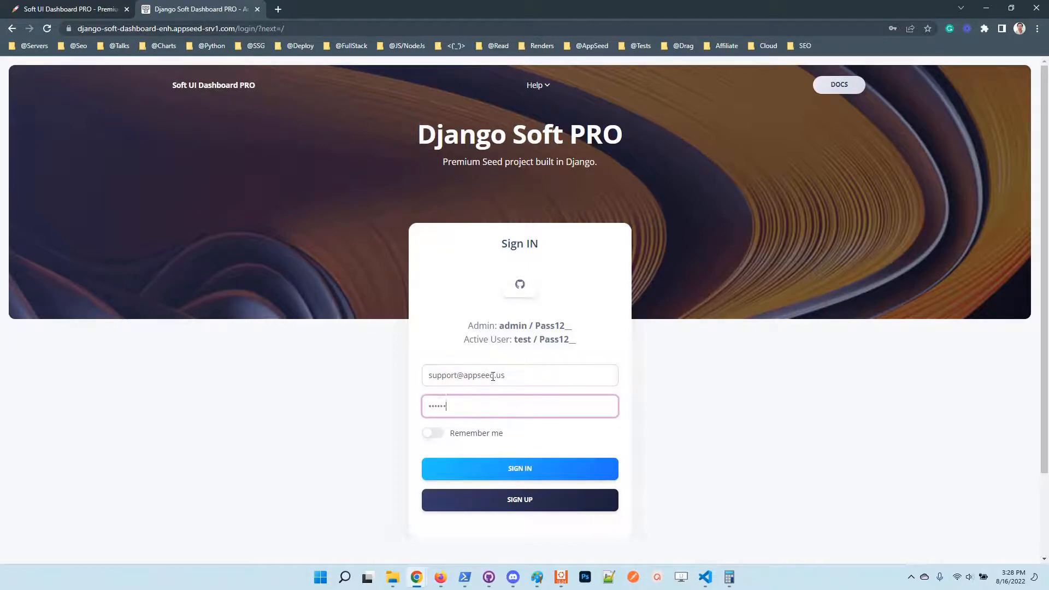
{"action": "left_click", "coordinate": [520, 469]}
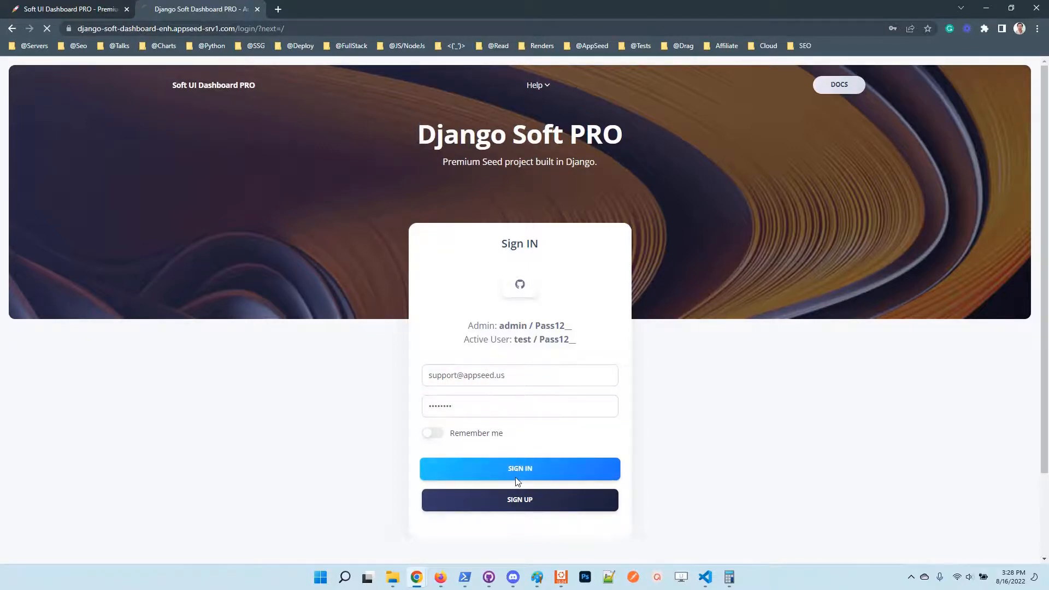
{"action": "left_click", "coordinate": [520, 468]}
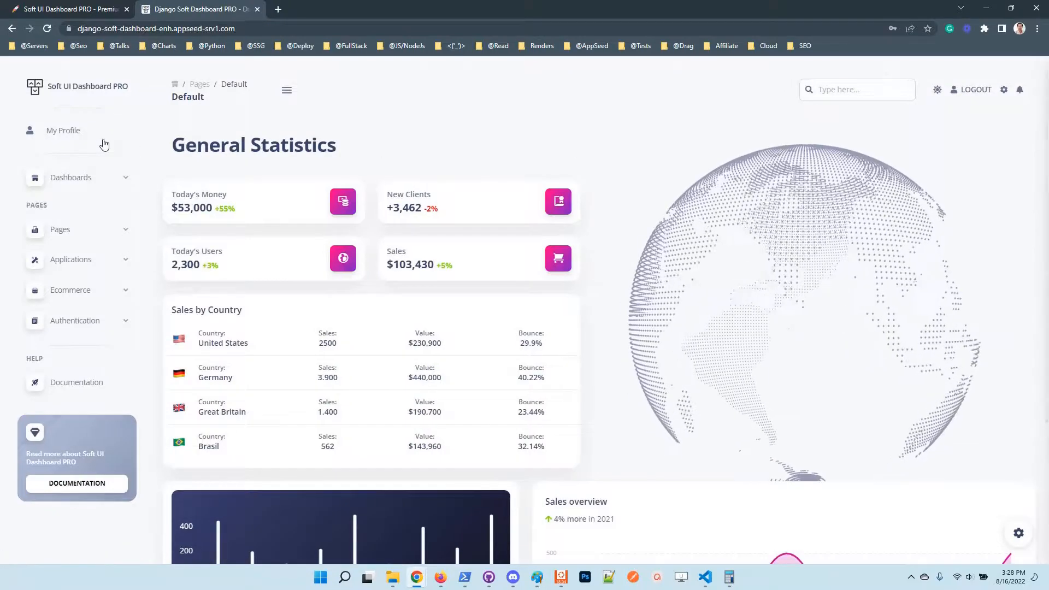
{"action": "left_click", "coordinate": [64, 130]}
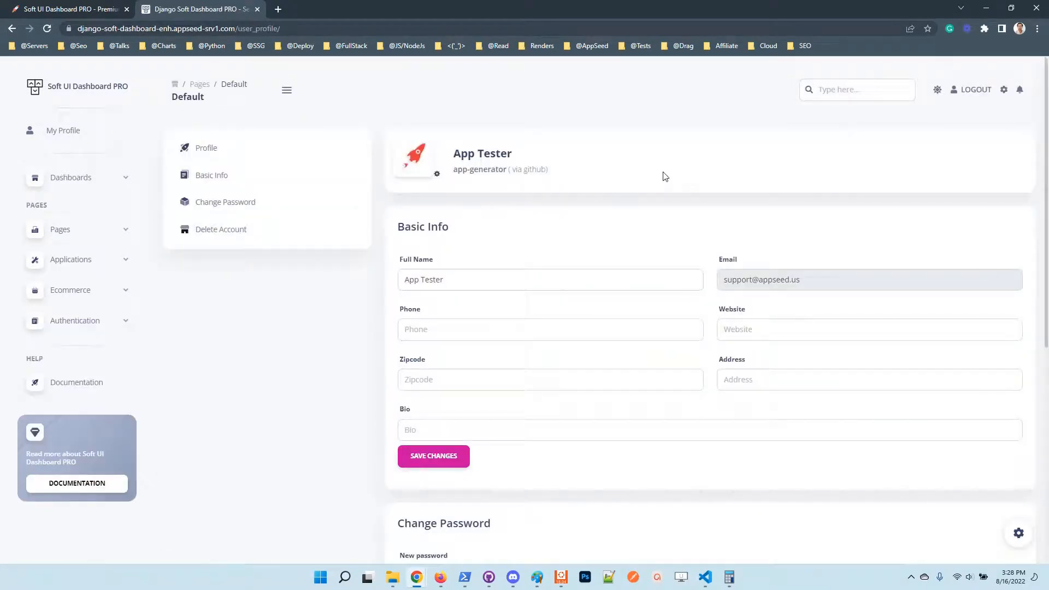
{"action": "double_click", "coordinate": [760, 280]}
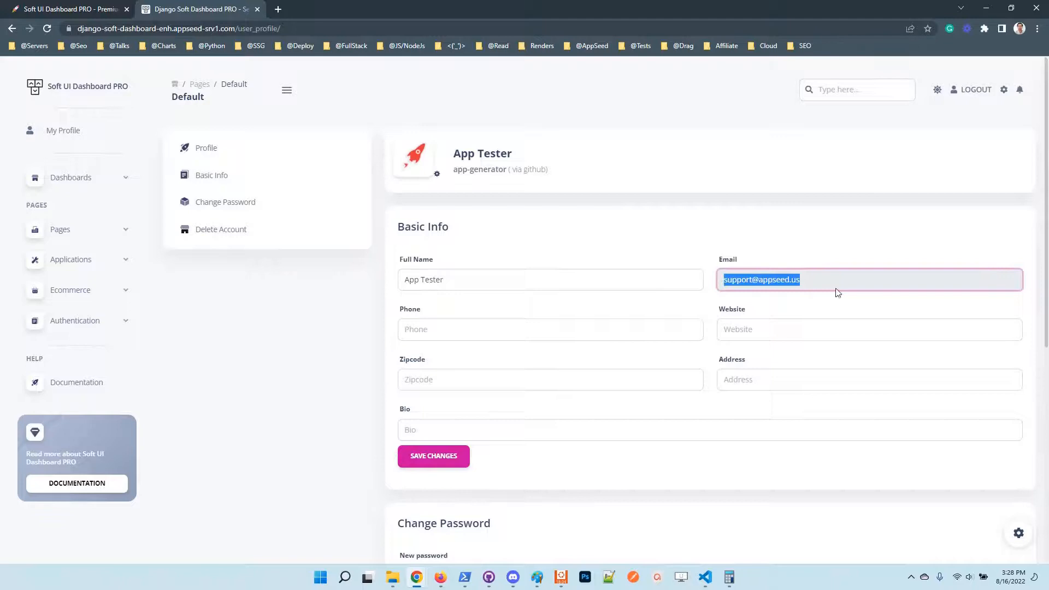
{"action": "scroll", "scroll_direction": "down", "scroll_amount": 3}
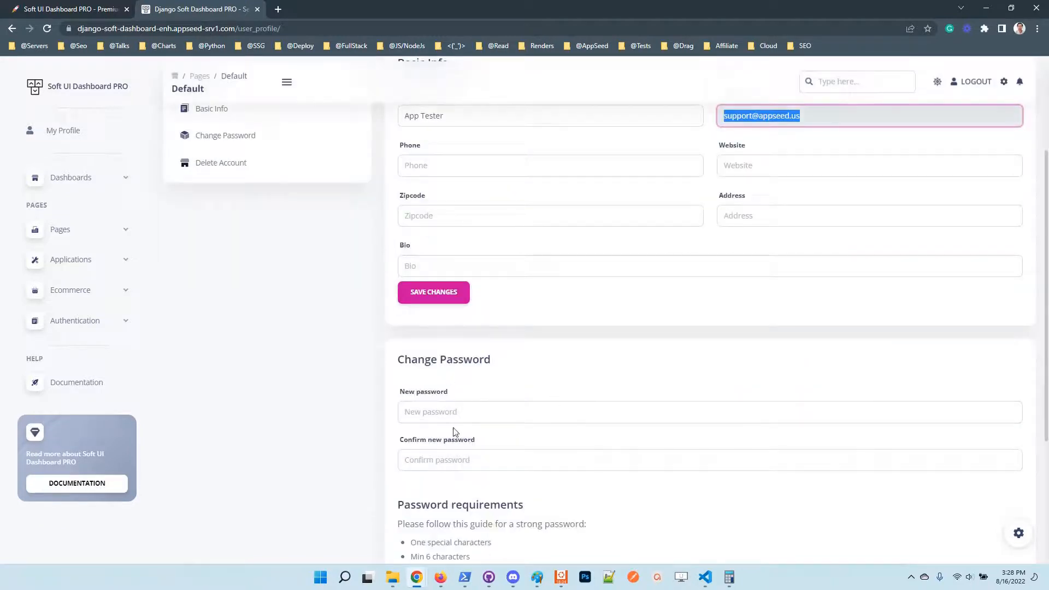
{"action": "mouse_move", "coordinate": [516, 314]}
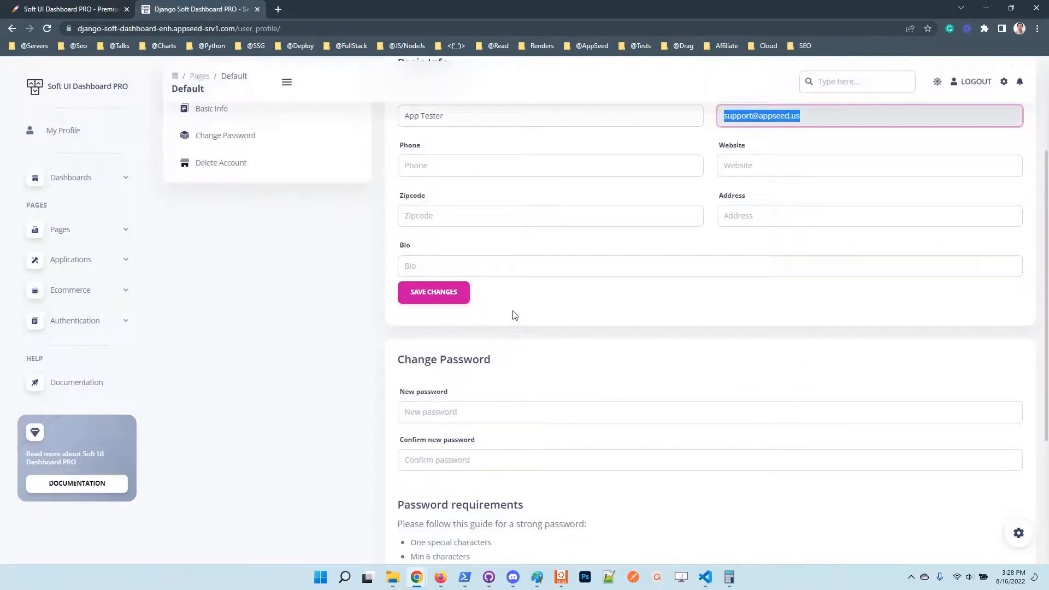
{"action": "mouse_move", "coordinate": [640, 356]}
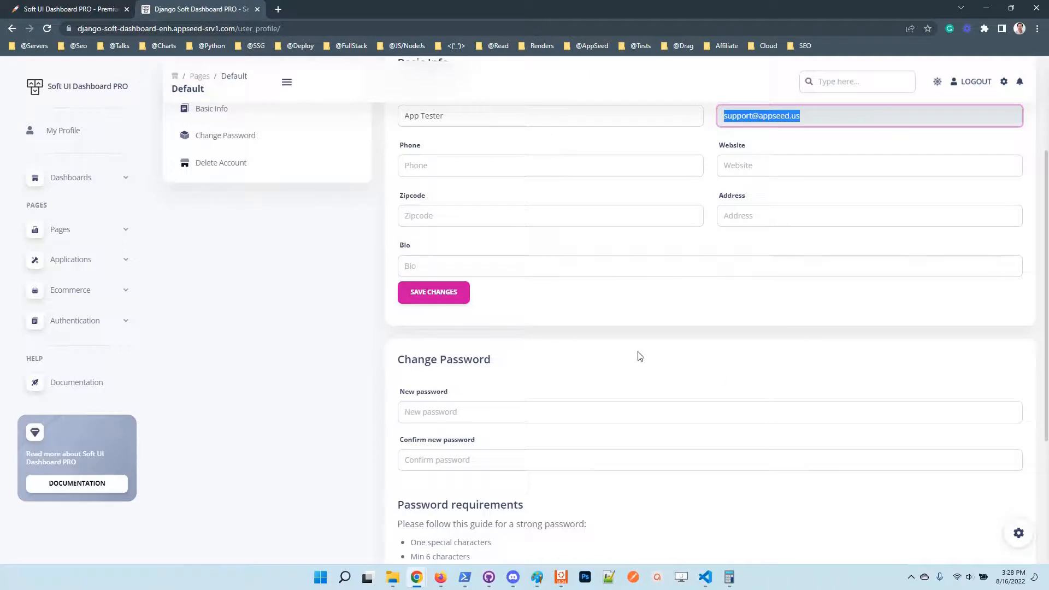
{"action": "scroll", "scroll_direction": "up", "scroll_amount": 3}
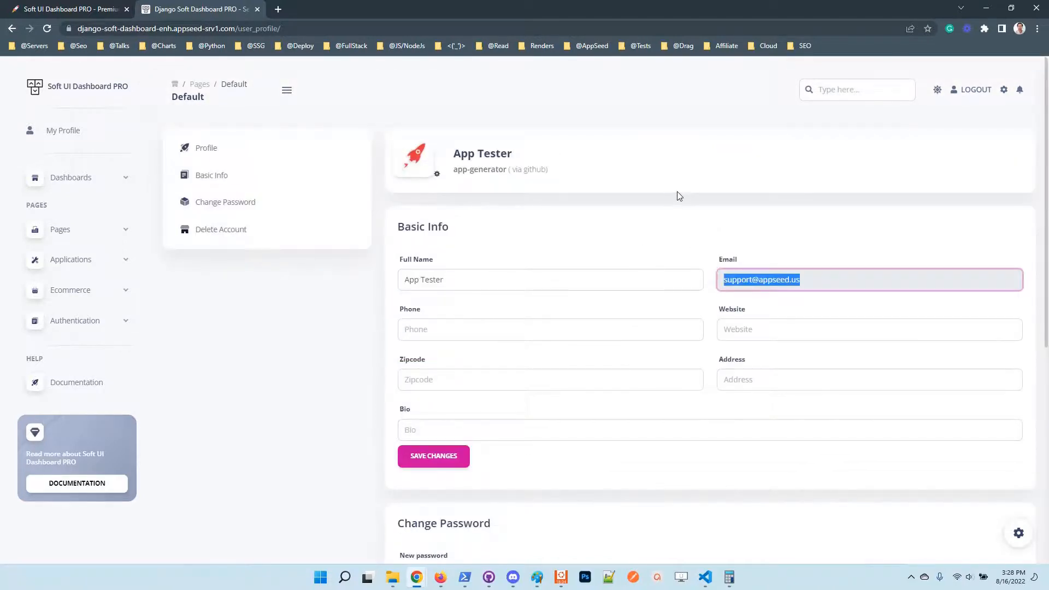
{"action": "mouse_move", "coordinate": [815, 215]}
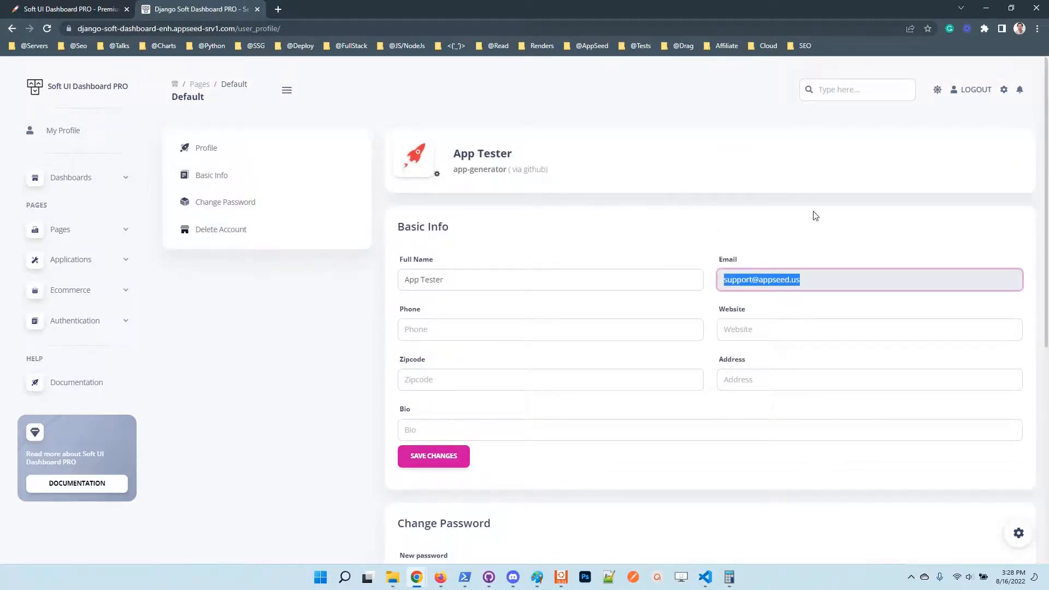
{"action": "mouse_move", "coordinate": [169, 275]}
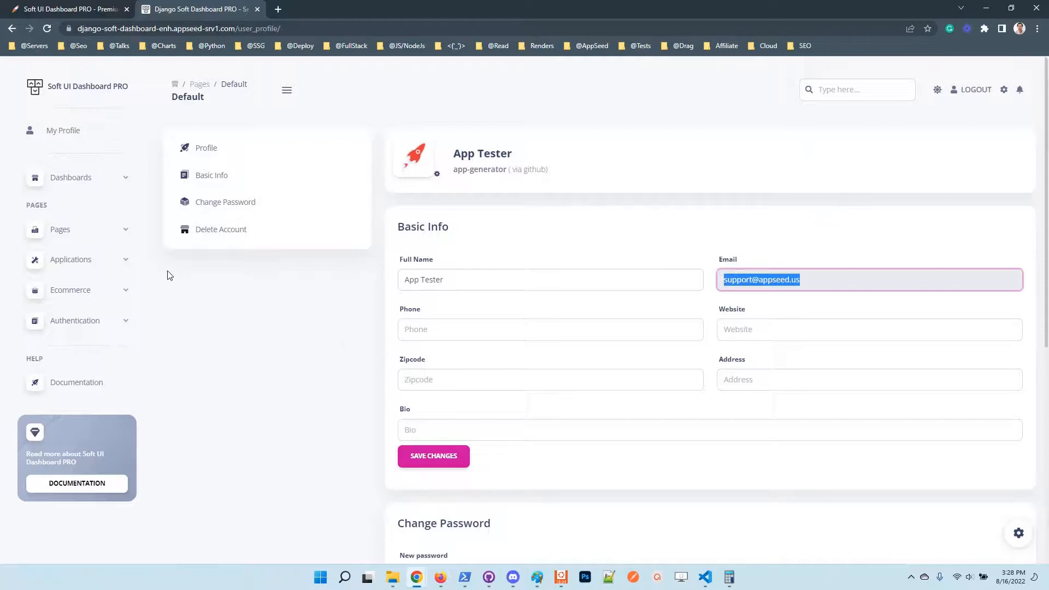
{"action": "mouse_move", "coordinate": [249, 266]}
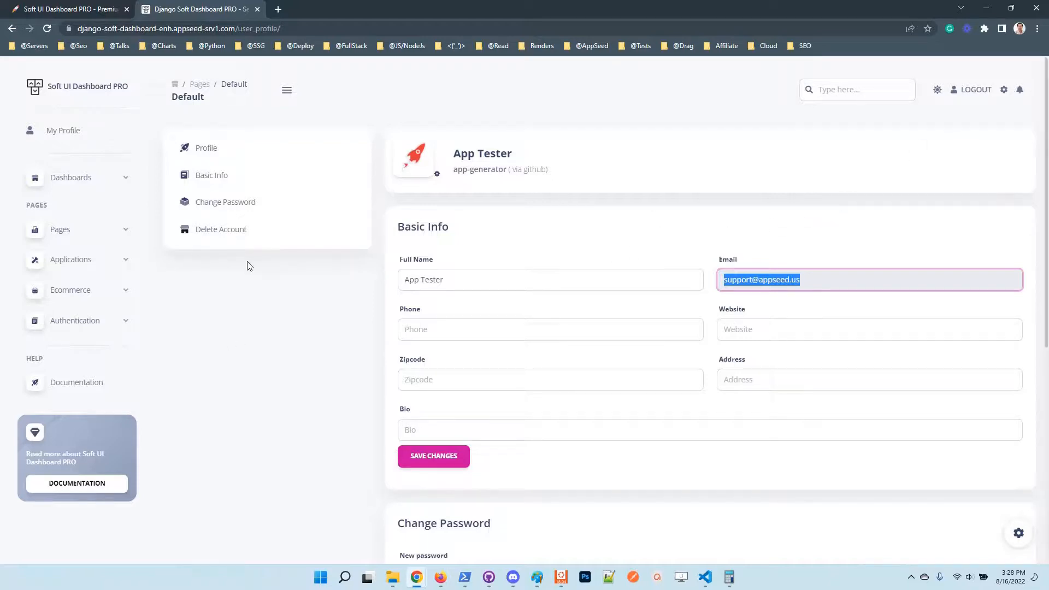
{"action": "mouse_move", "coordinate": [245, 249]}
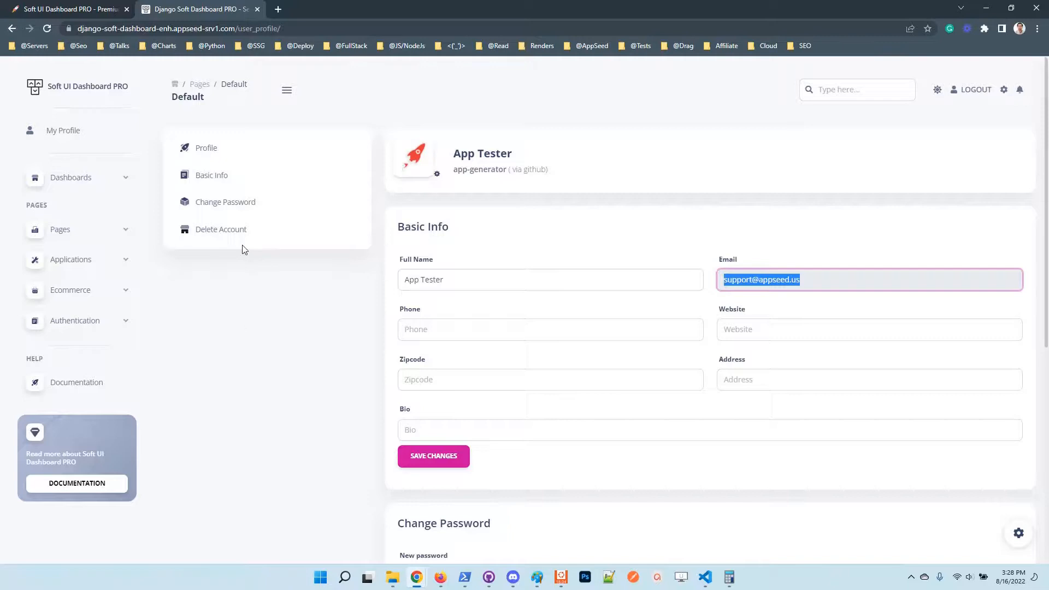
{"action": "mouse_move", "coordinate": [309, 316]}
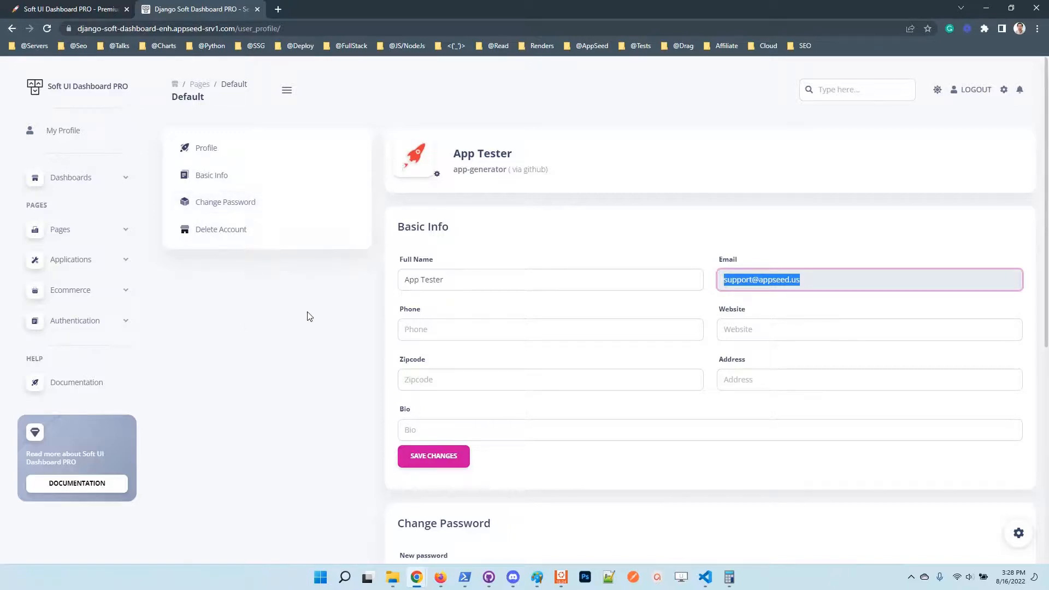
{"action": "mouse_move", "coordinate": [908, 231]}
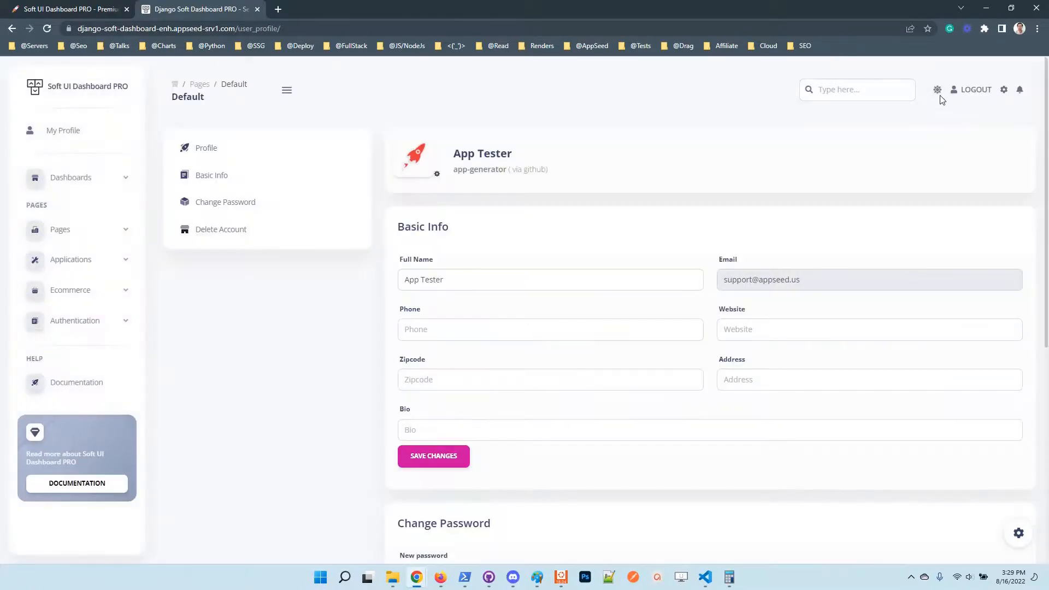
Step: Return to the AppSeed product page tab and expand the Resources menu
{"action": "left_click", "coordinate": [937, 90]}
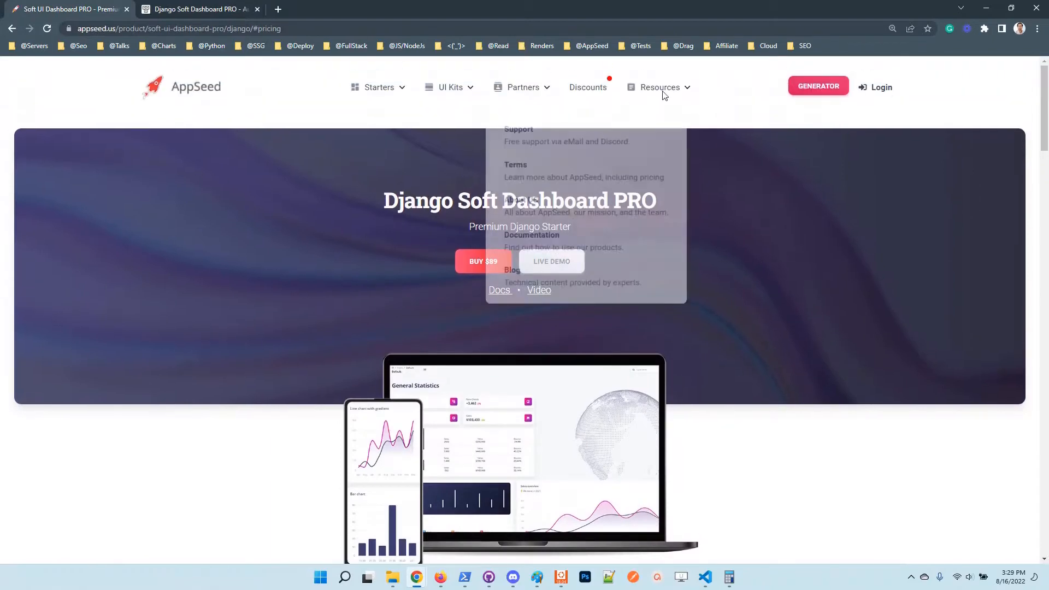
Step: Go to the AppSeed Support page with free email and Discord assistance
{"action": "left_click", "coordinate": [516, 129]}
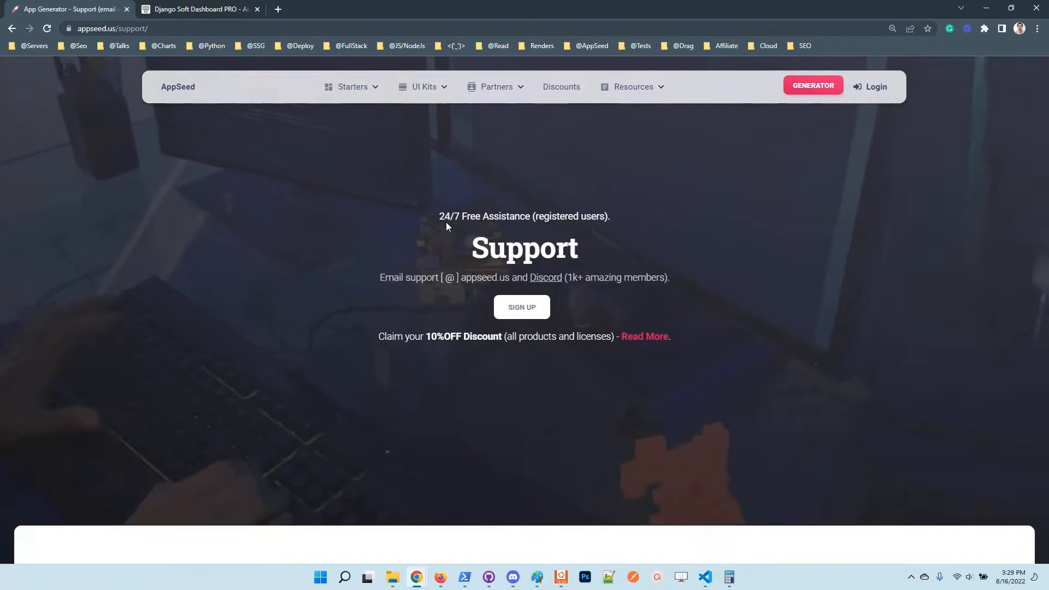
{"action": "mouse_move", "coordinate": [684, 244]}
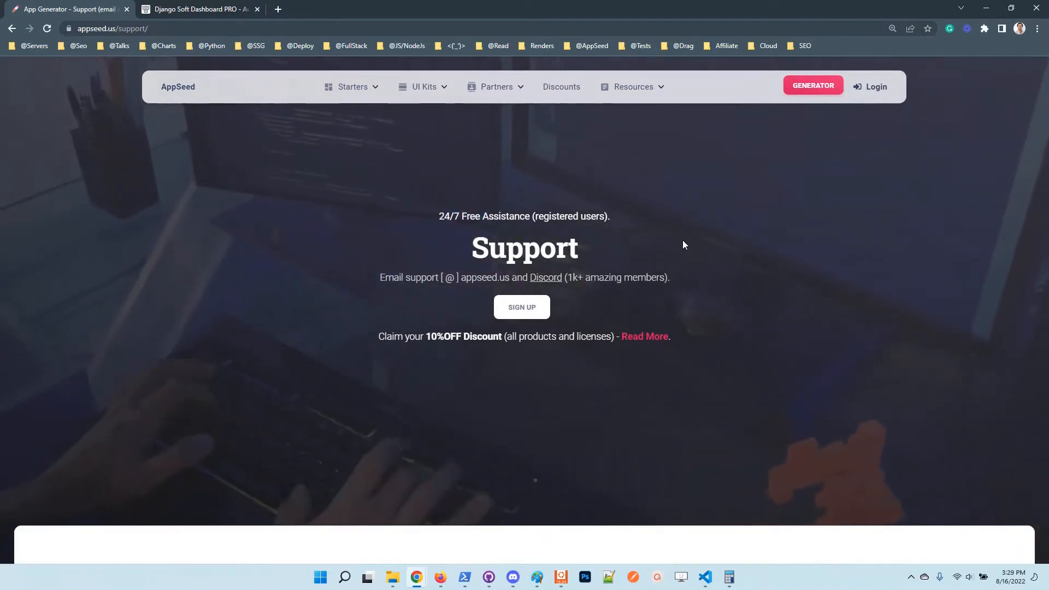